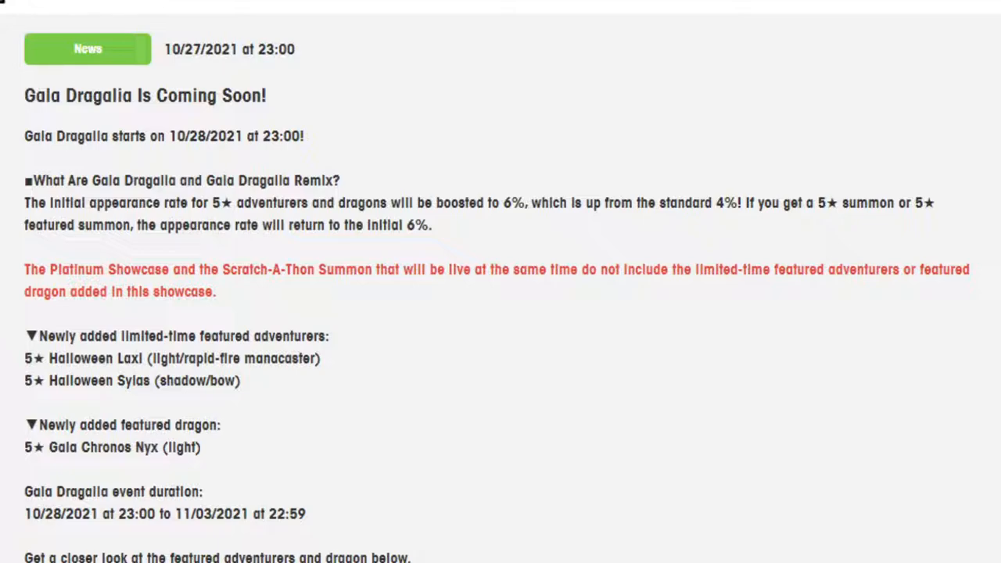
pyautogui.scroll(-3)
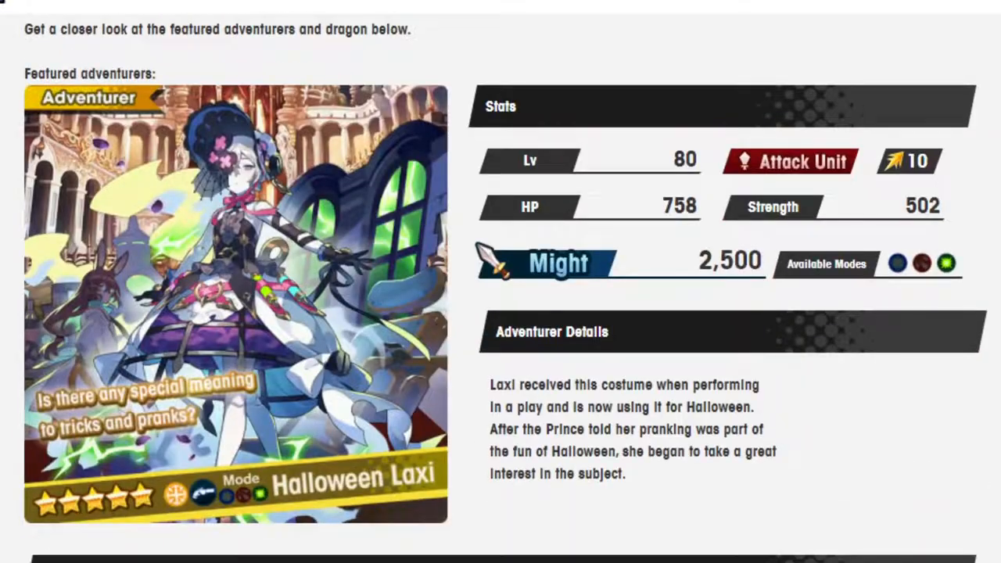
pyautogui.scroll(-3)
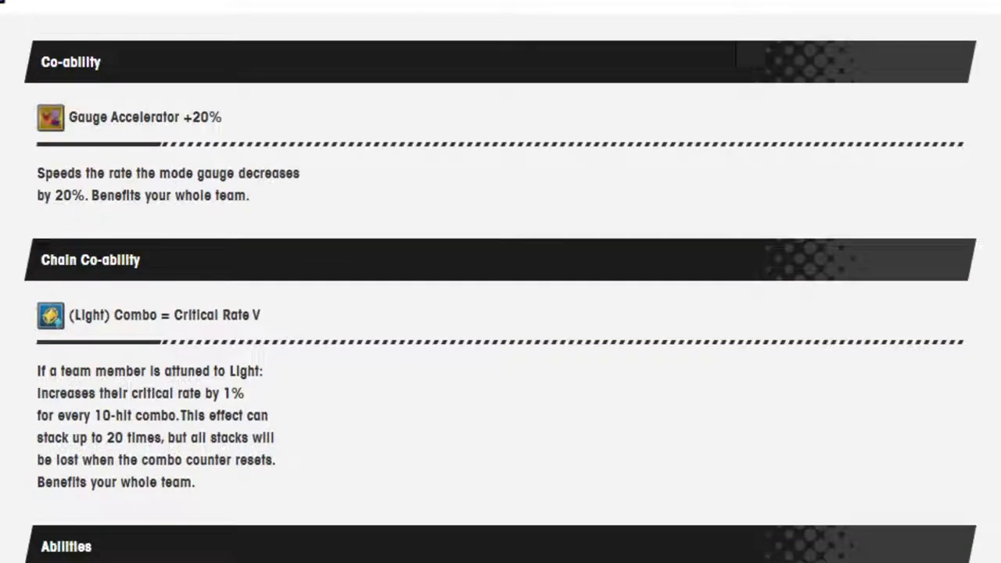
pyautogui.scroll(-3)
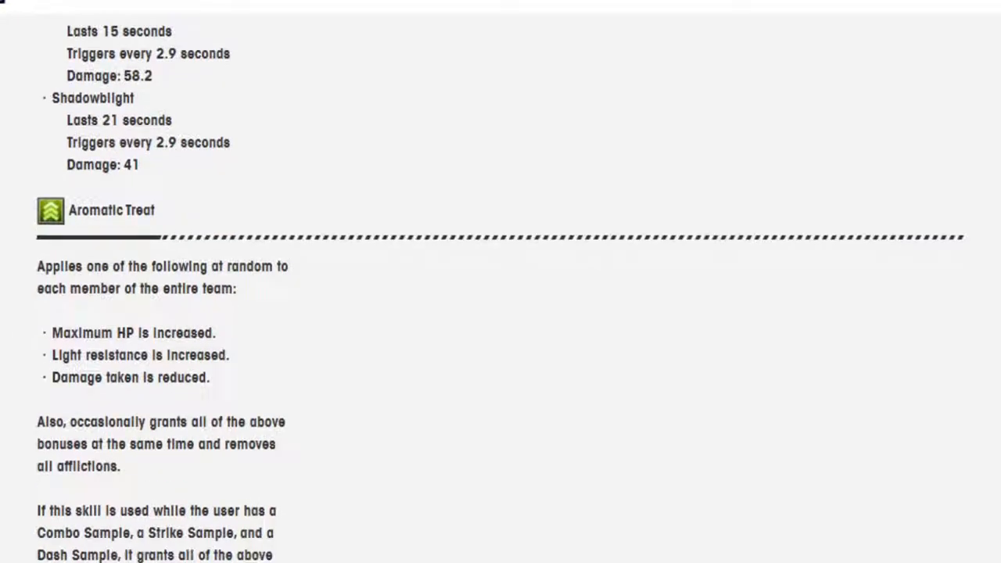
pyautogui.scroll(-3)
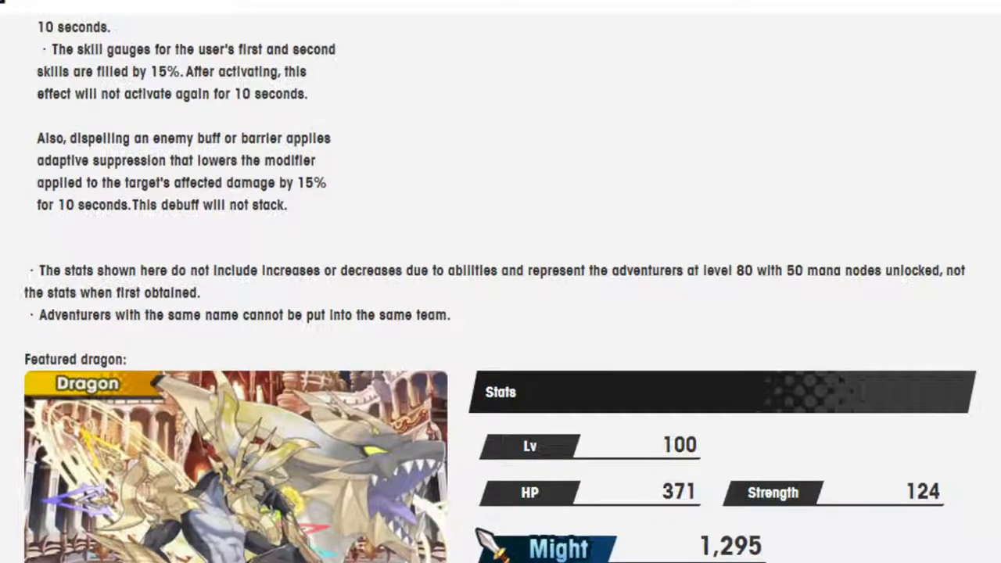
pyautogui.scroll(-3)
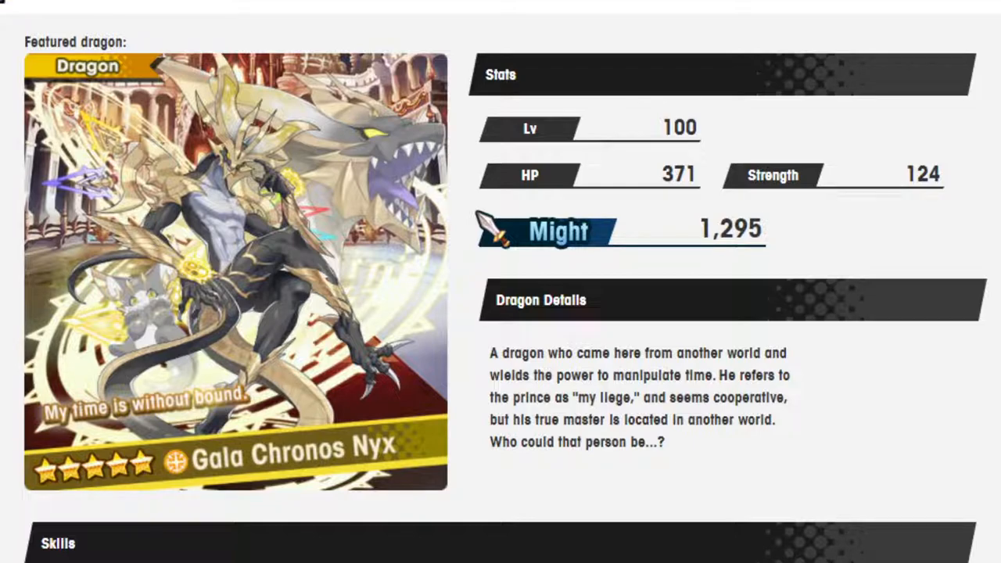
pyautogui.scroll(-3)
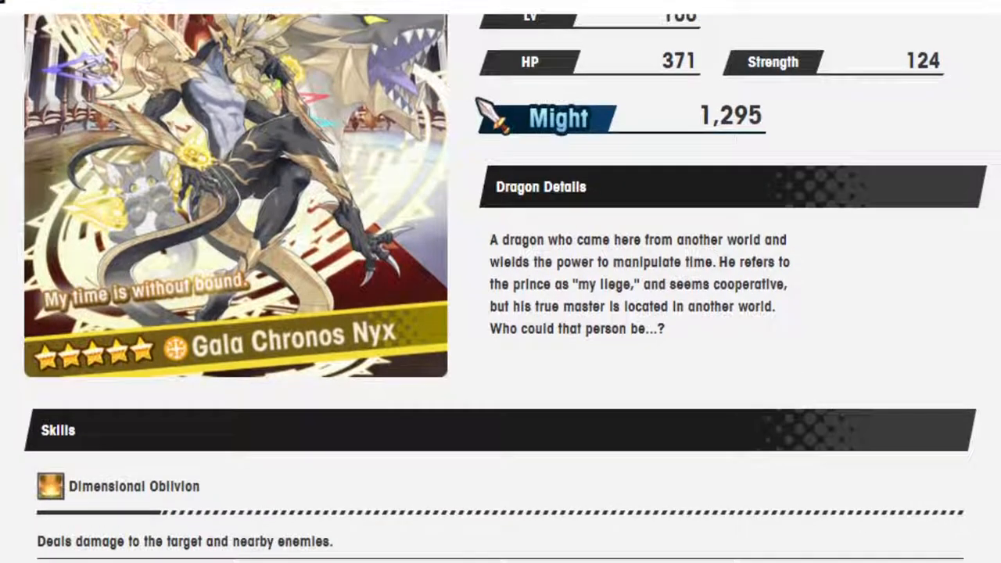
pyautogui.scroll(-3)
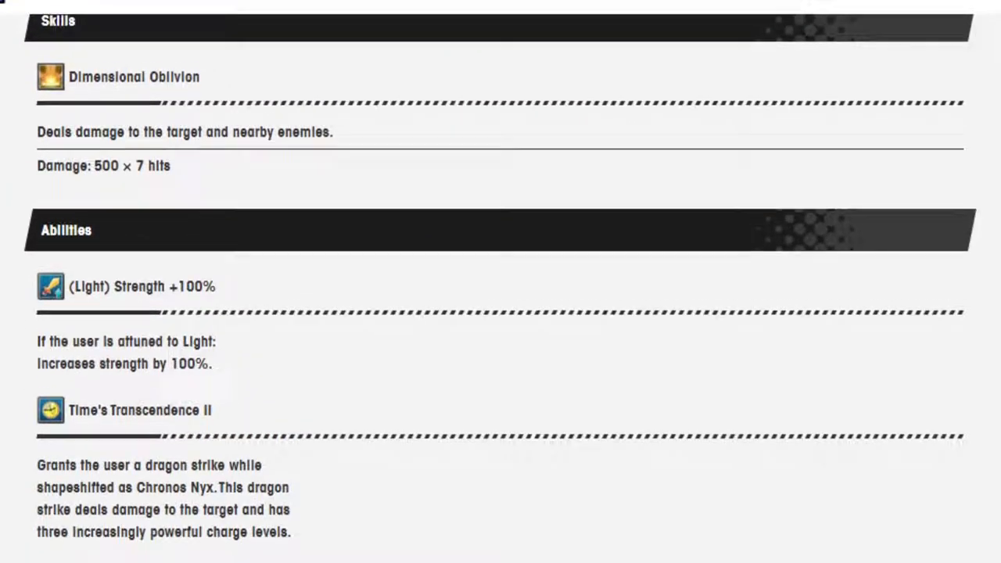
pyautogui.scroll(3)
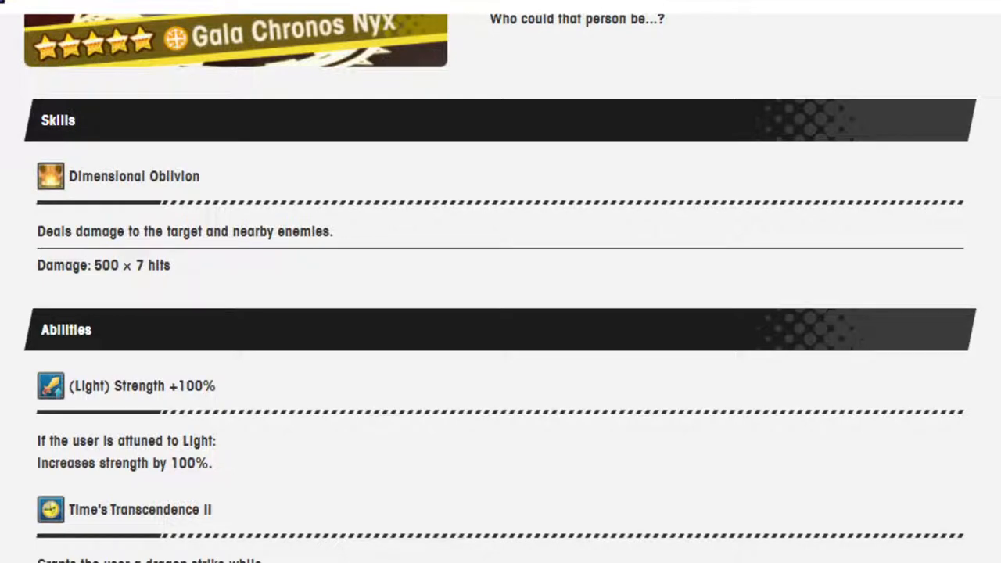
pyautogui.scroll(3)
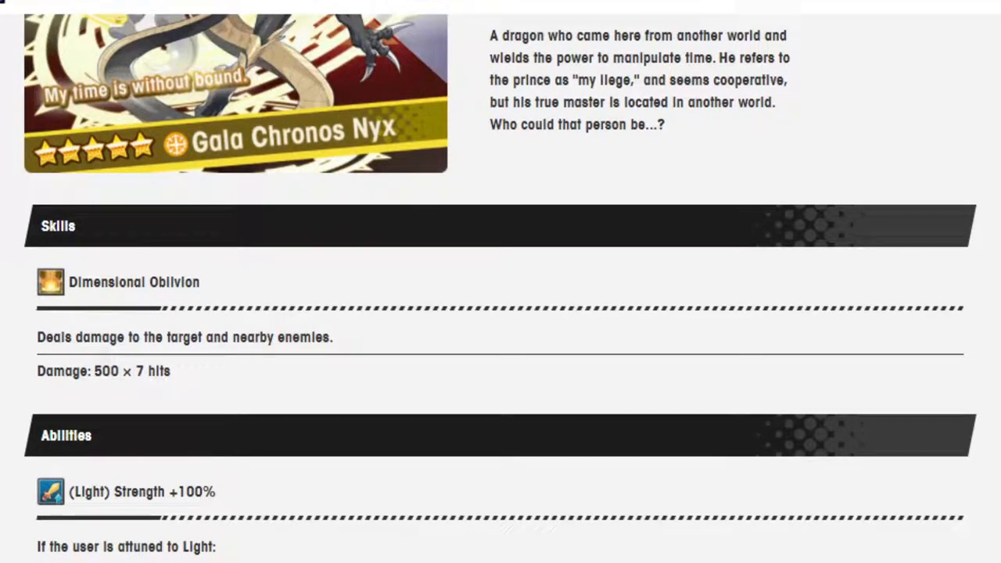
pyautogui.scroll(-3)
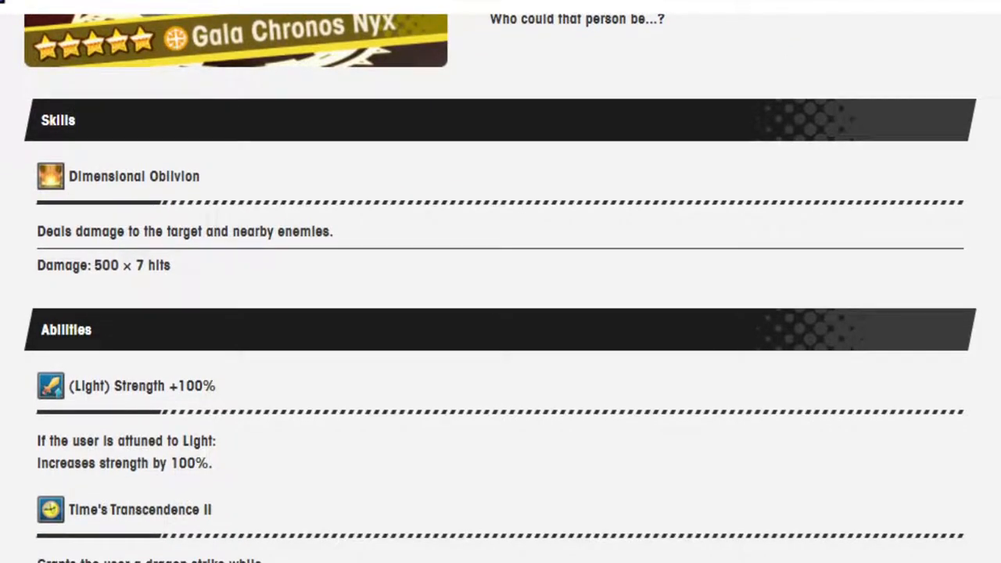
pyautogui.scroll(-3)
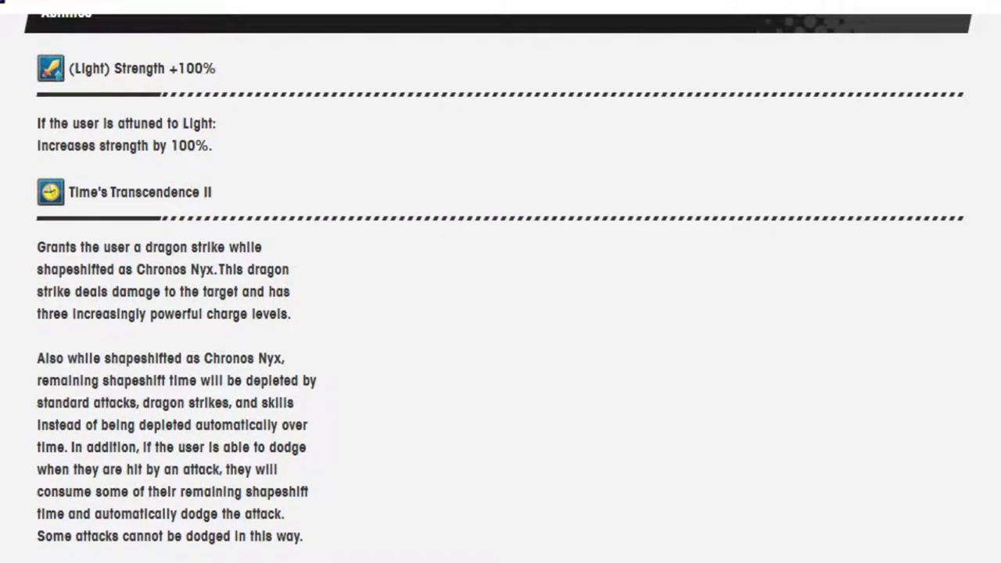
pyautogui.scroll(-3)
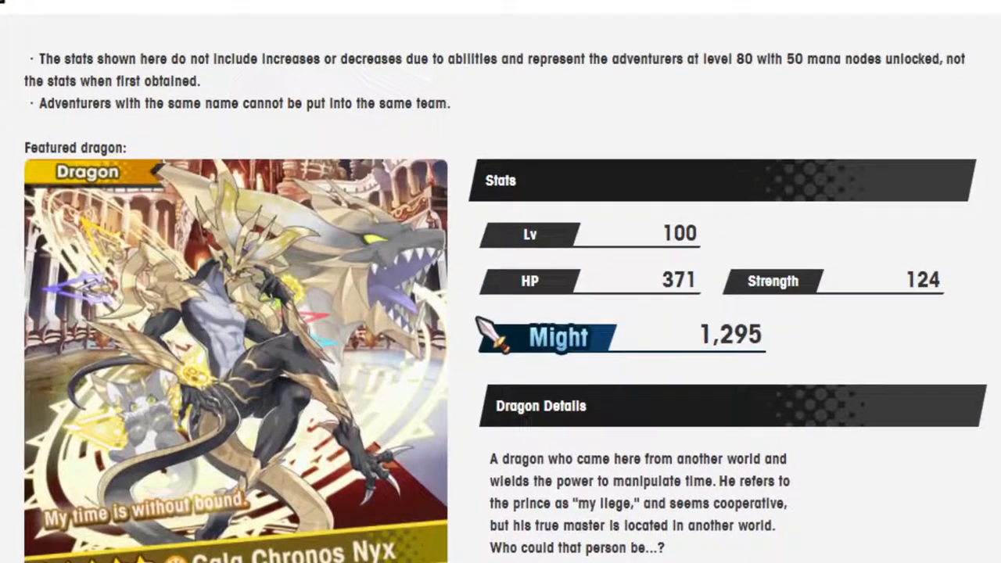
pyautogui.scroll(-3)
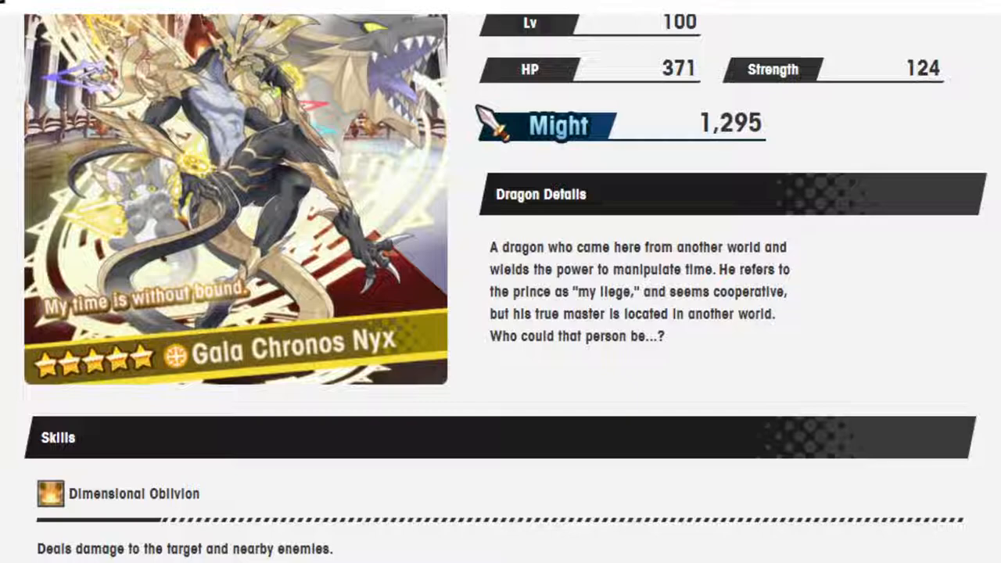
pyautogui.scroll(3)
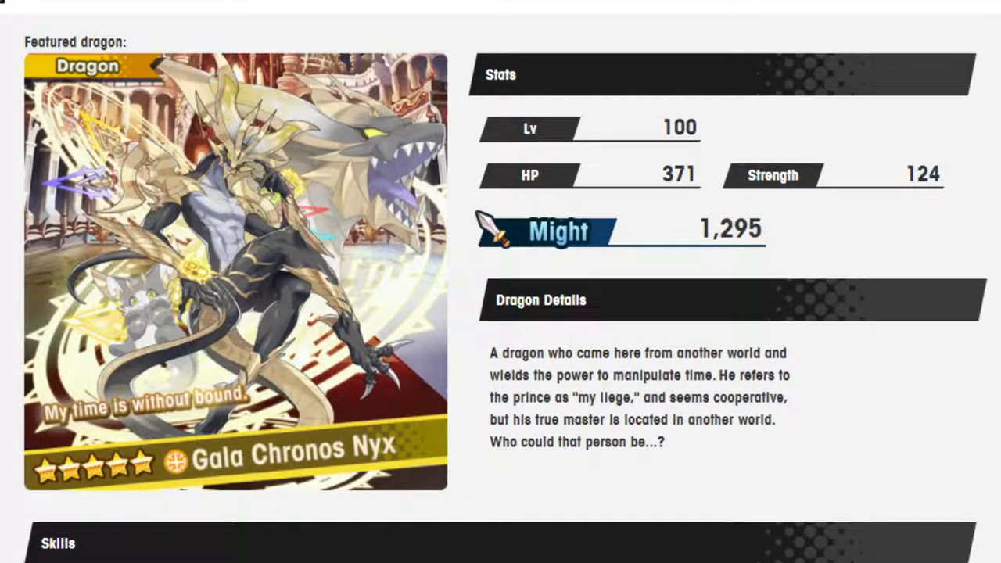
pyautogui.scroll(-3)
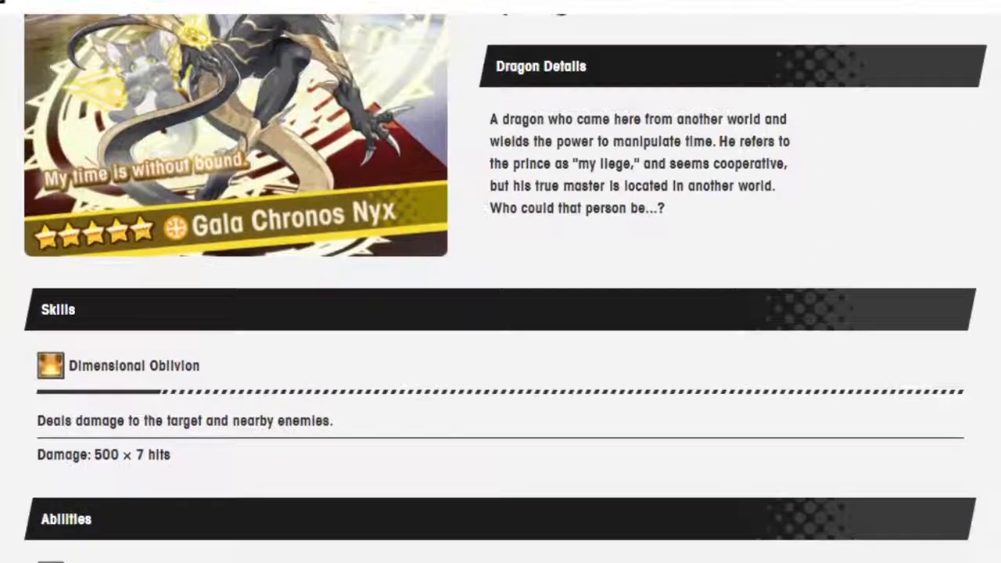
pyautogui.scroll(3)
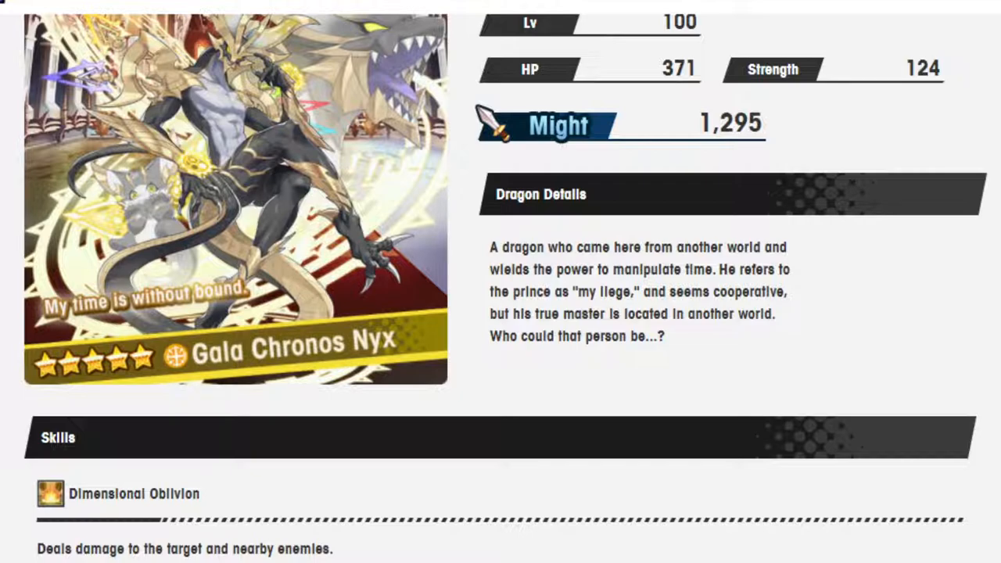
pyautogui.scroll(3)
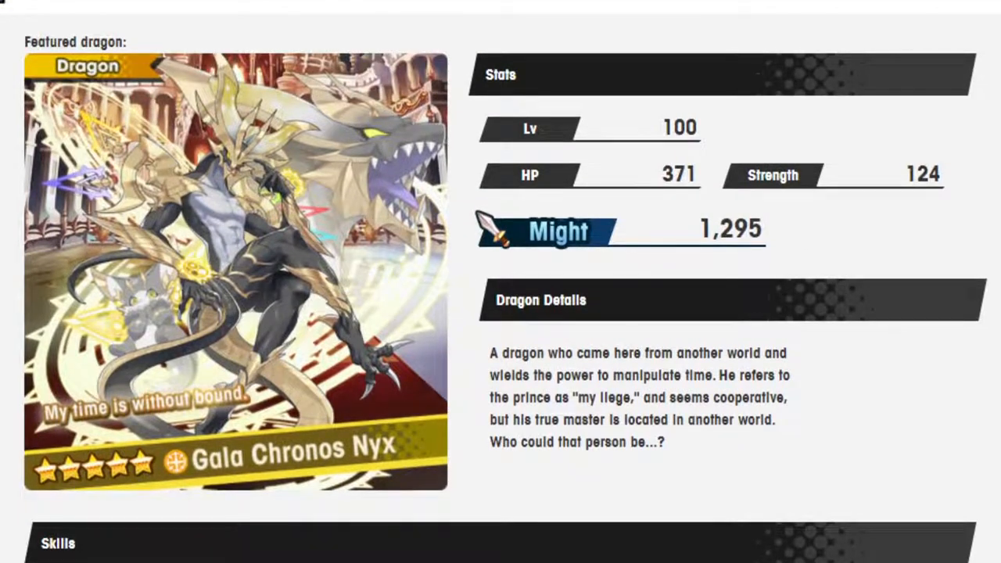
pyautogui.scroll(-3)
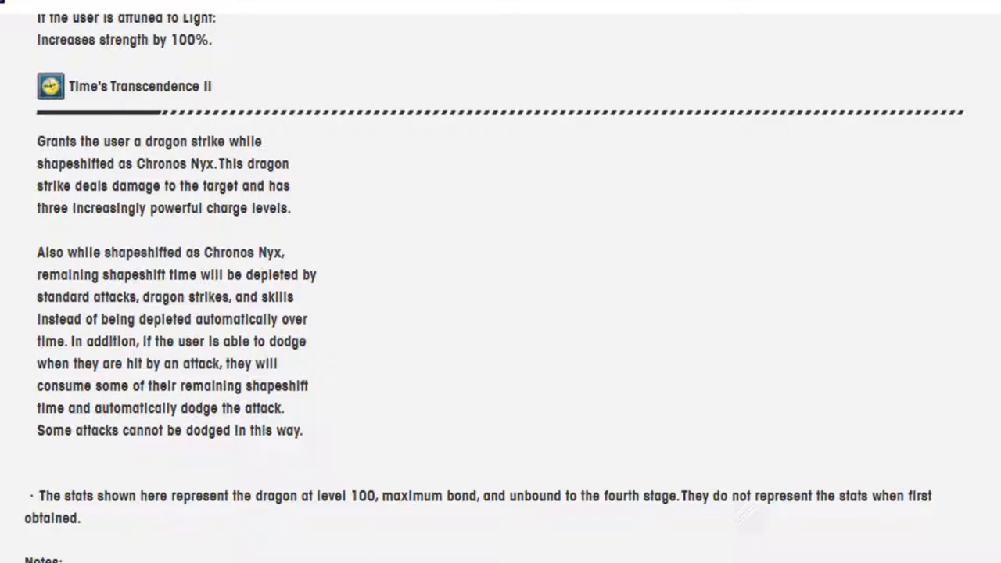
pyautogui.scroll(3)
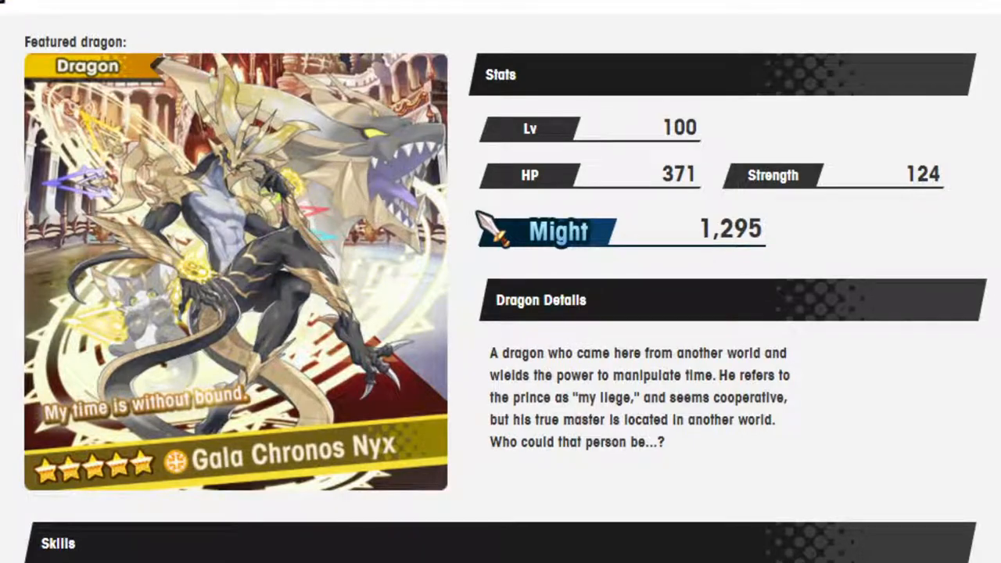
pyautogui.scroll(-3)
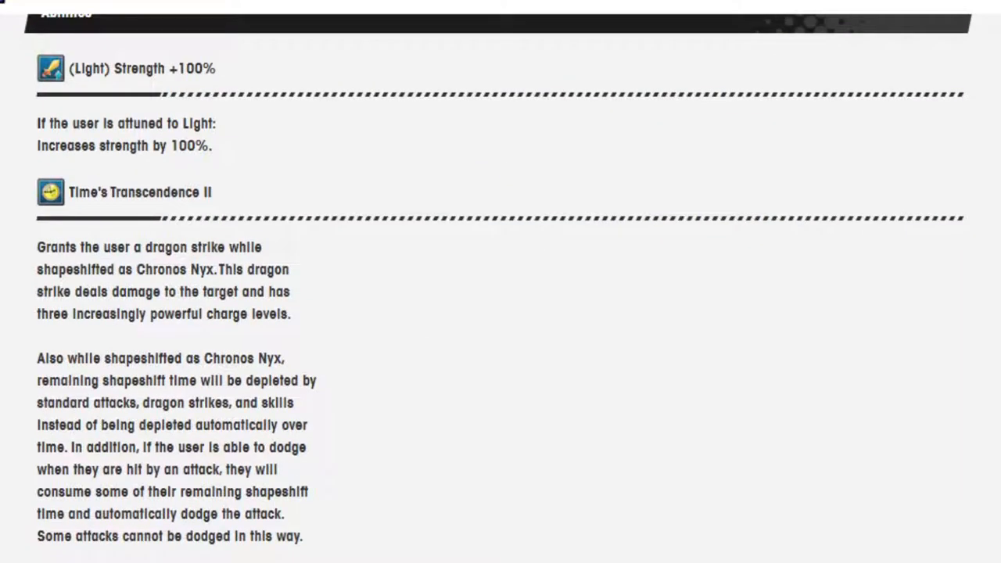
pyautogui.scroll(3)
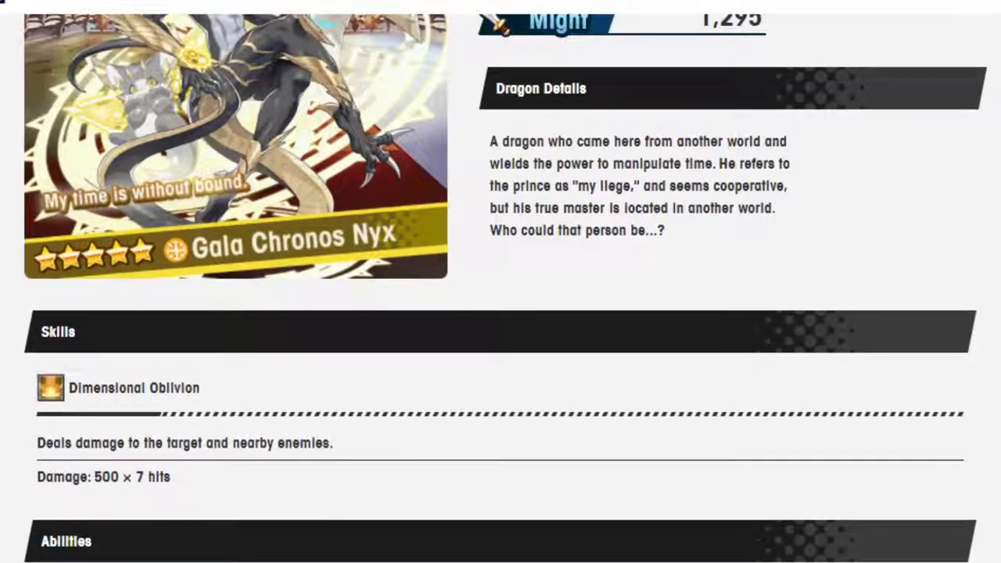
pyautogui.scroll(3)
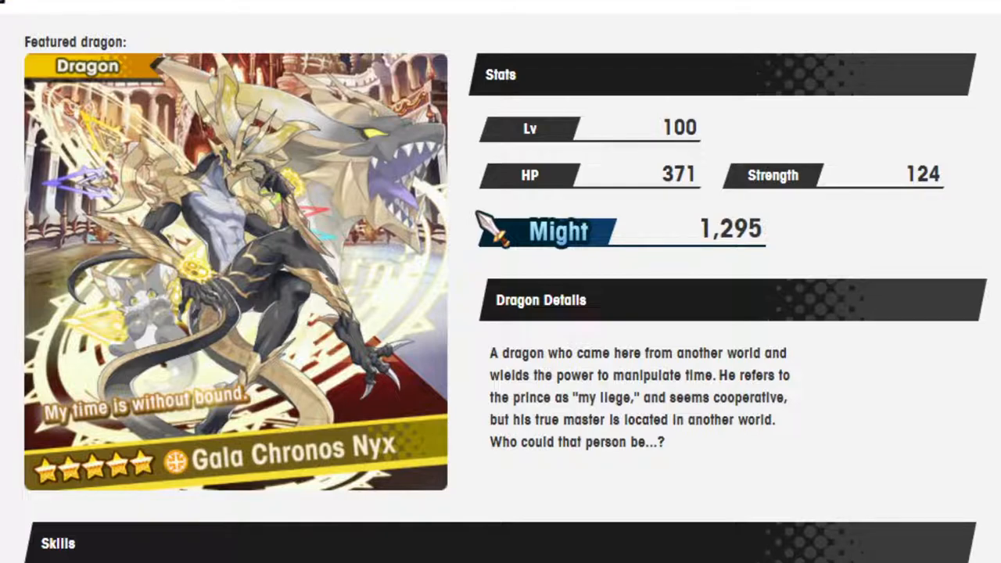
pyautogui.scroll(-3)
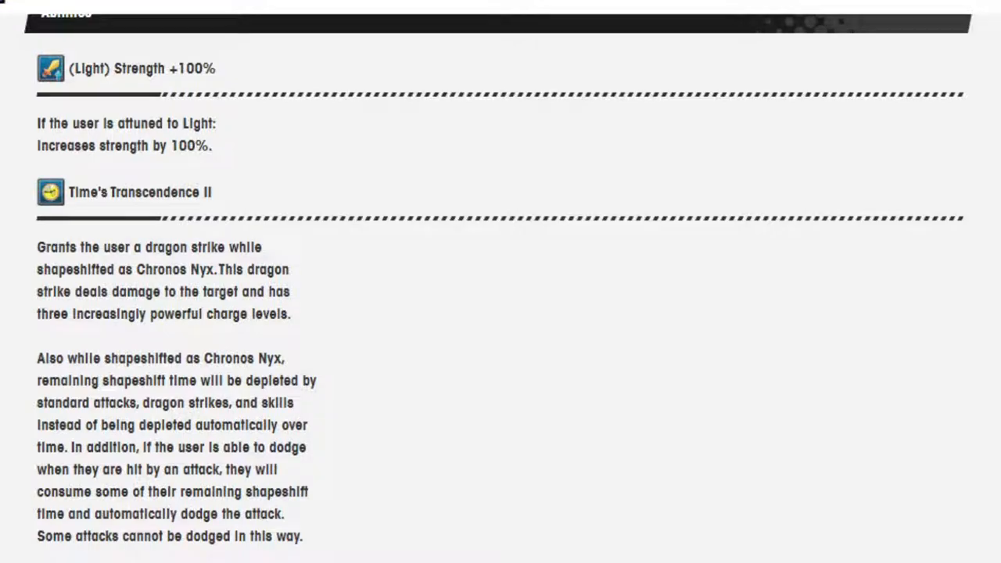
pyautogui.scroll(-3)
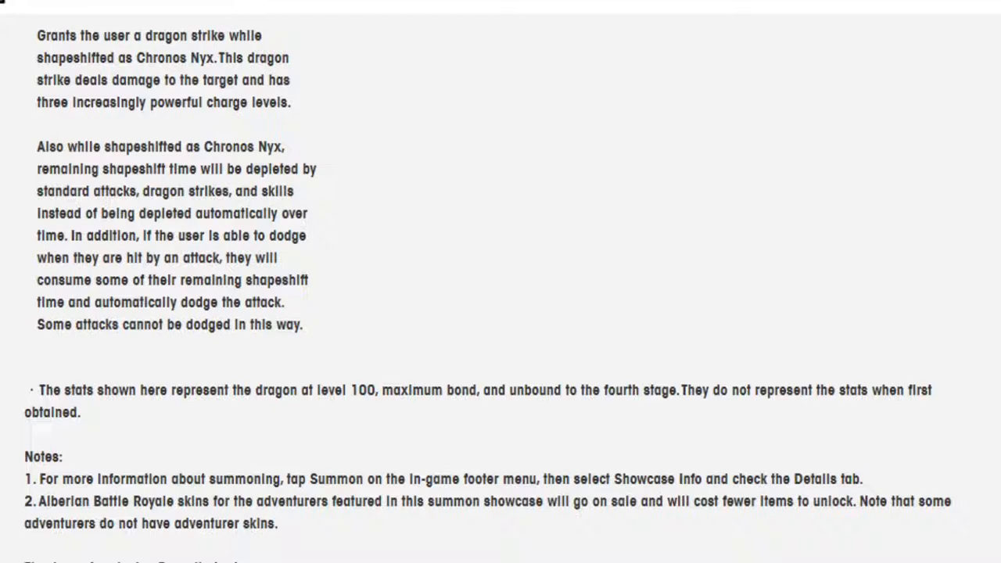
pyautogui.scroll(3)
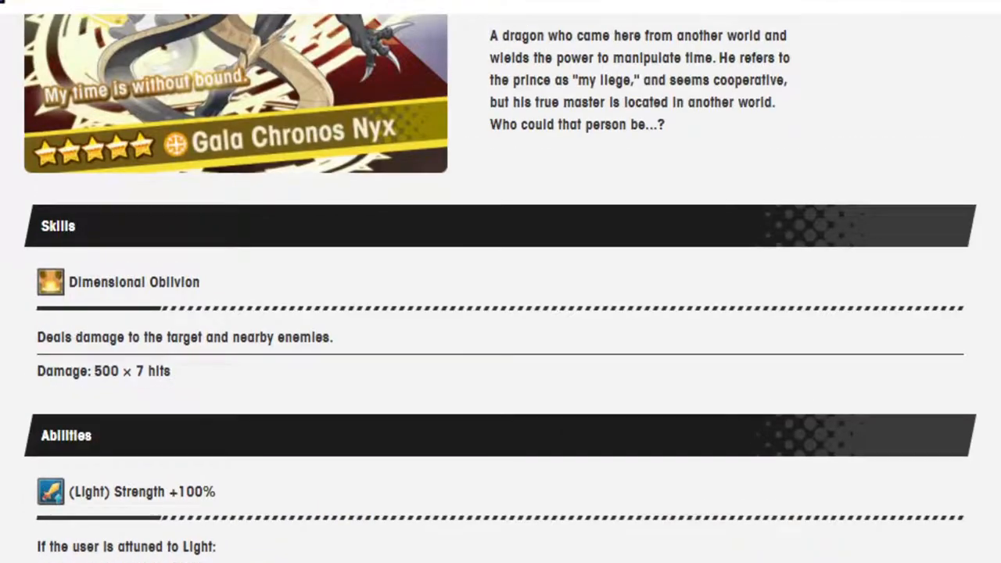
pyautogui.scroll(-3)
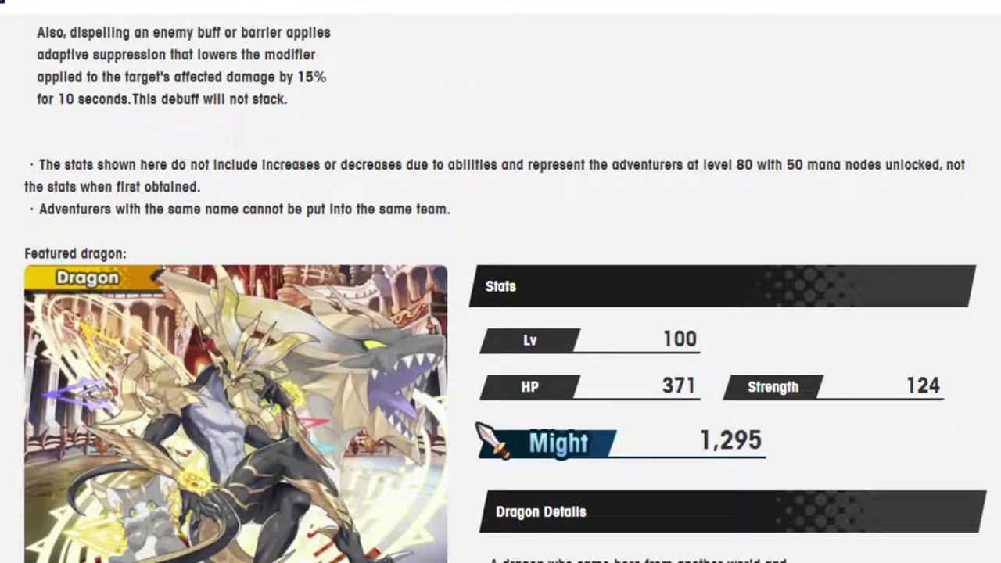
pyautogui.scroll(3)
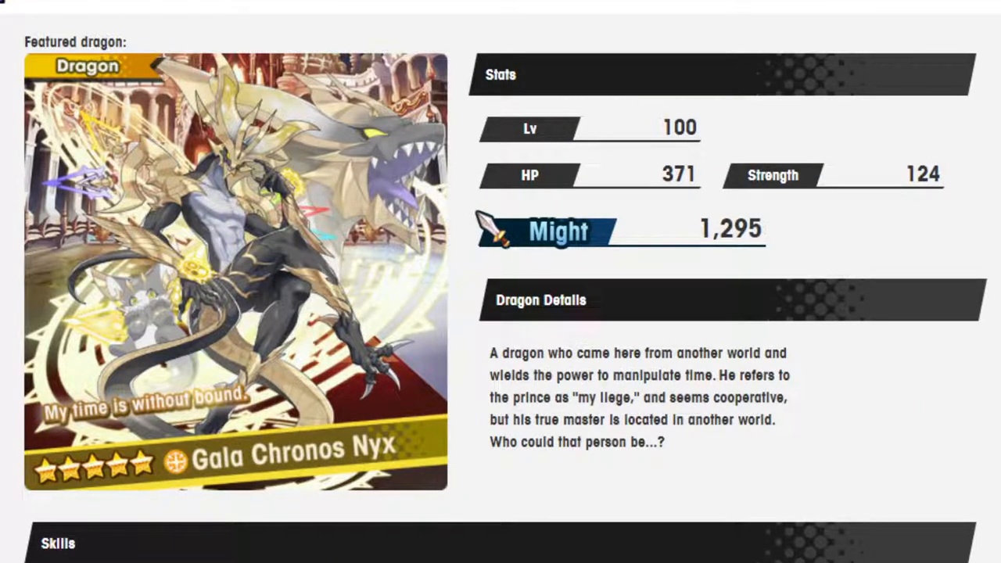
pyautogui.scroll(-3)
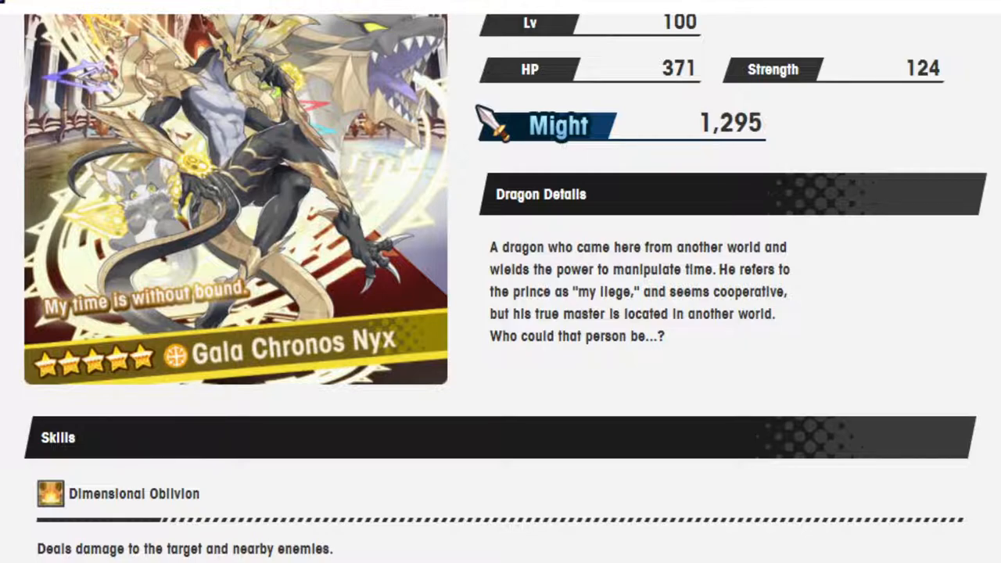
pyautogui.scroll(-3)
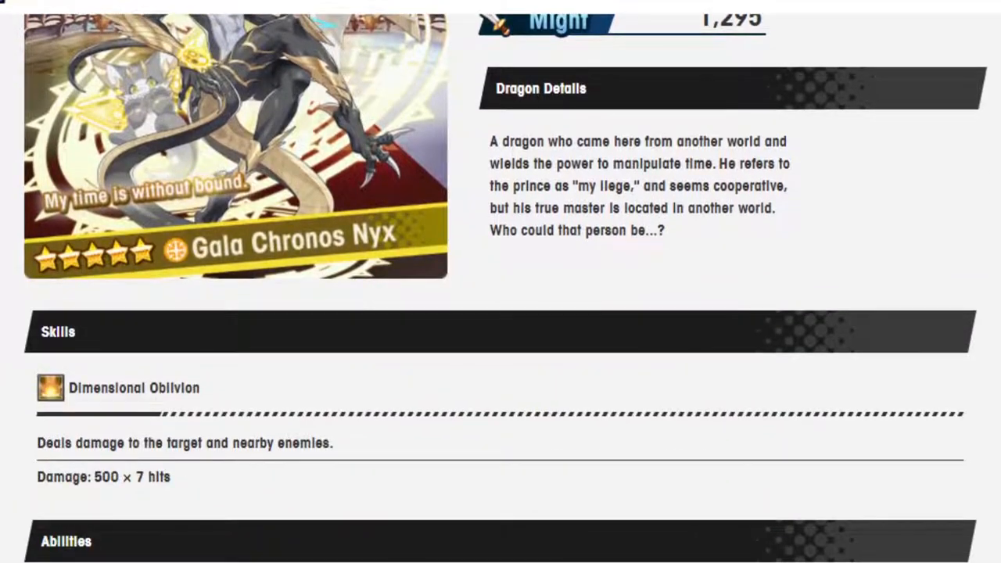
pyautogui.scroll(3)
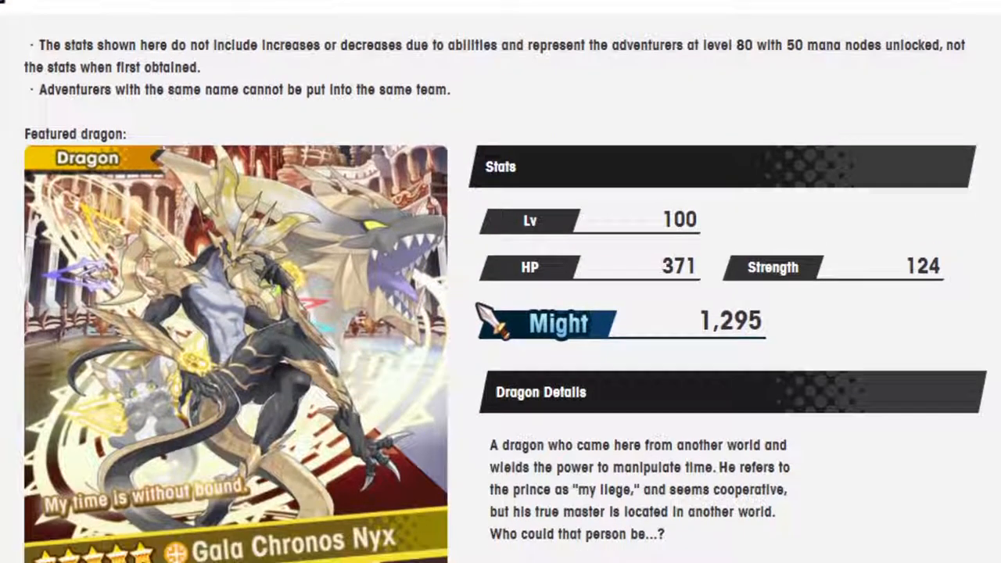
pyautogui.scroll(-3)
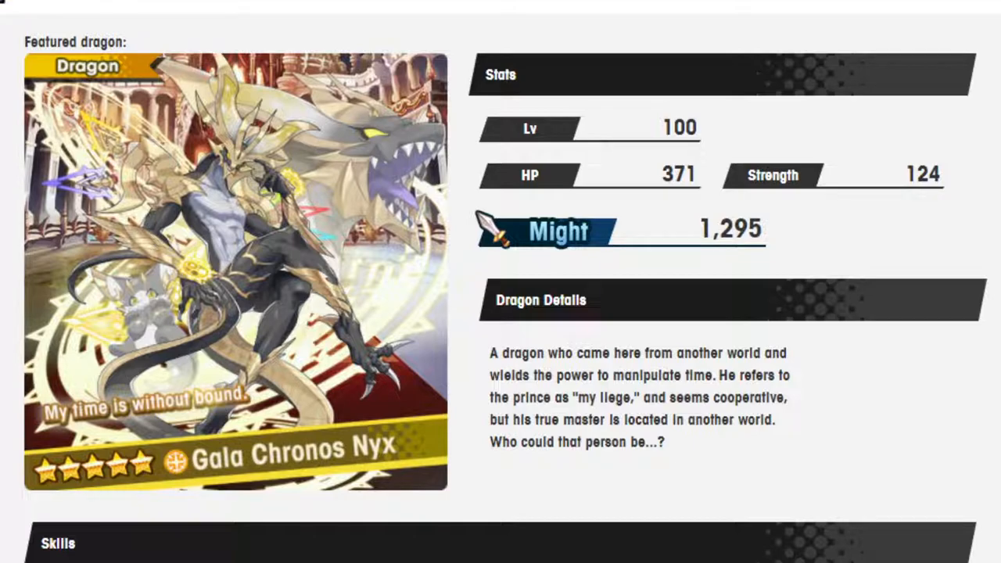
pyautogui.scroll(3)
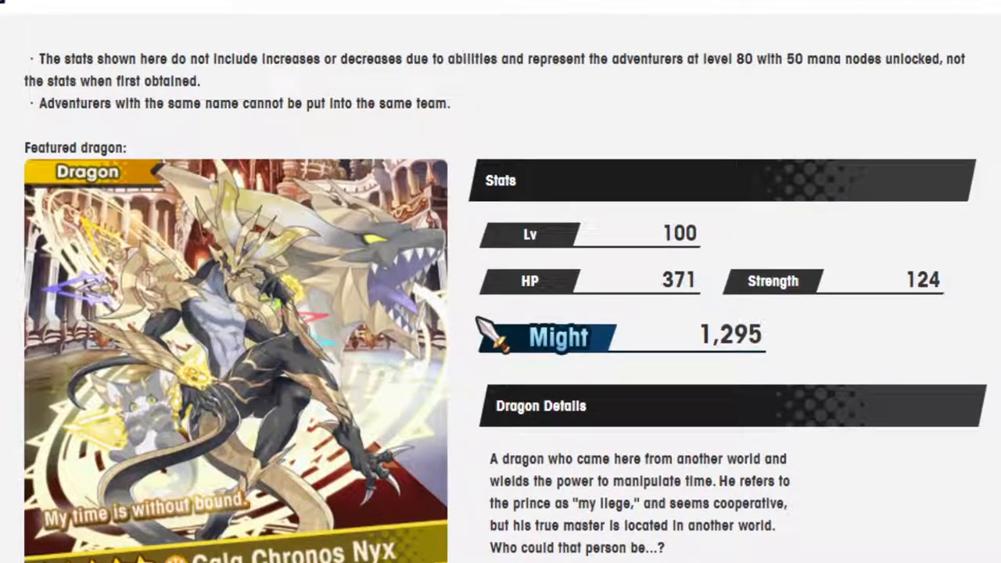
pyautogui.scroll(-3)
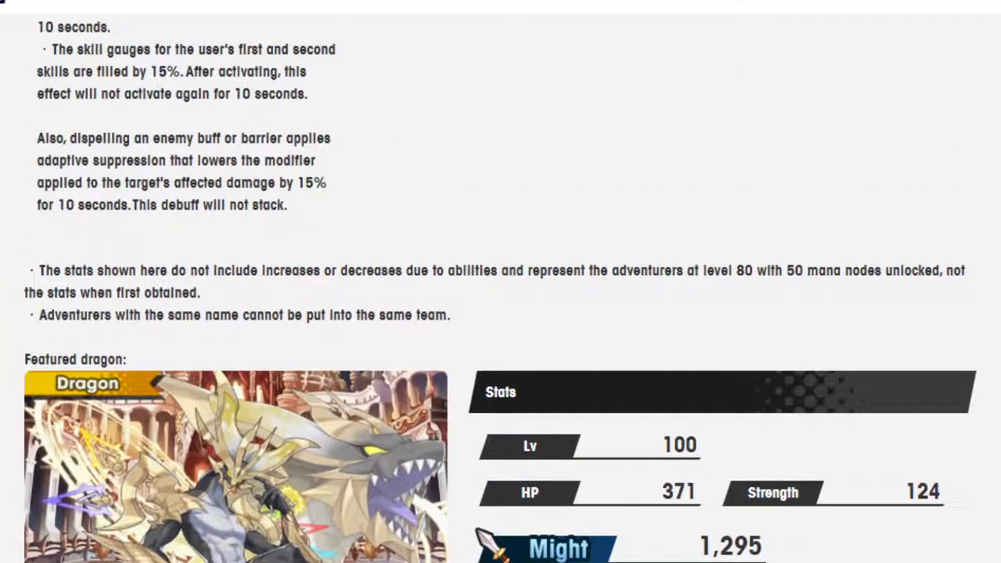
pyautogui.scroll(3)
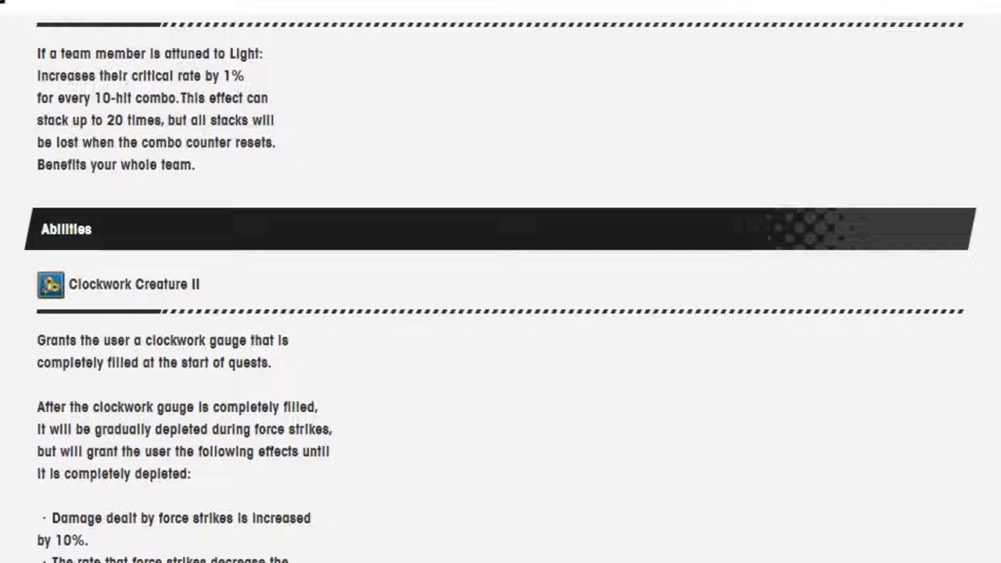
pyautogui.scroll(3)
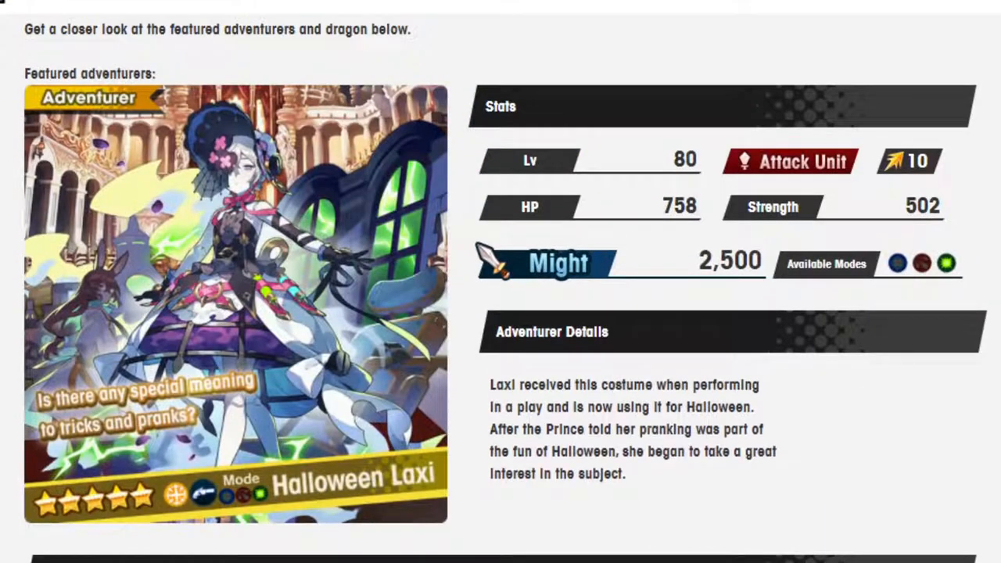
pyautogui.scroll(-3)
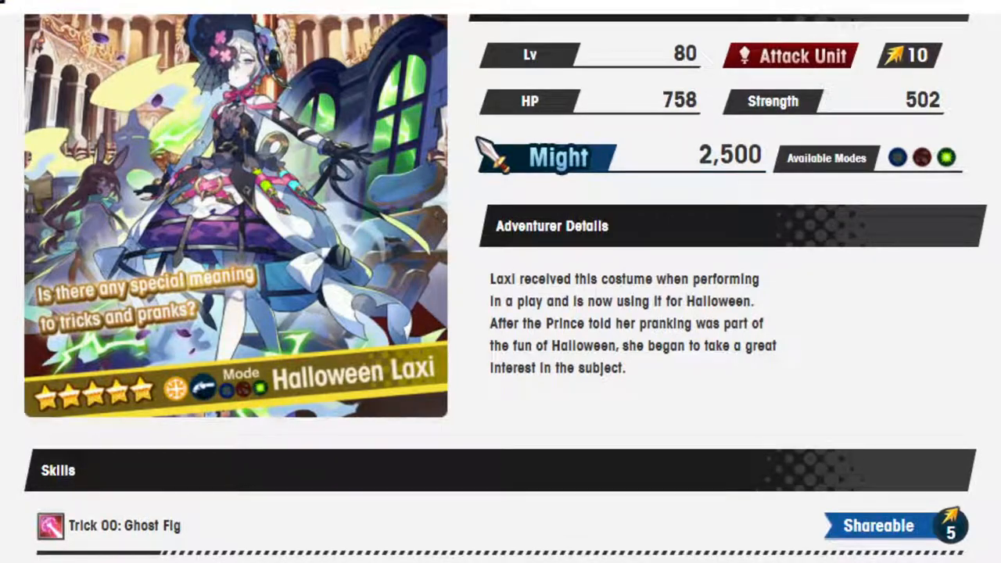
pyautogui.scroll(-3)
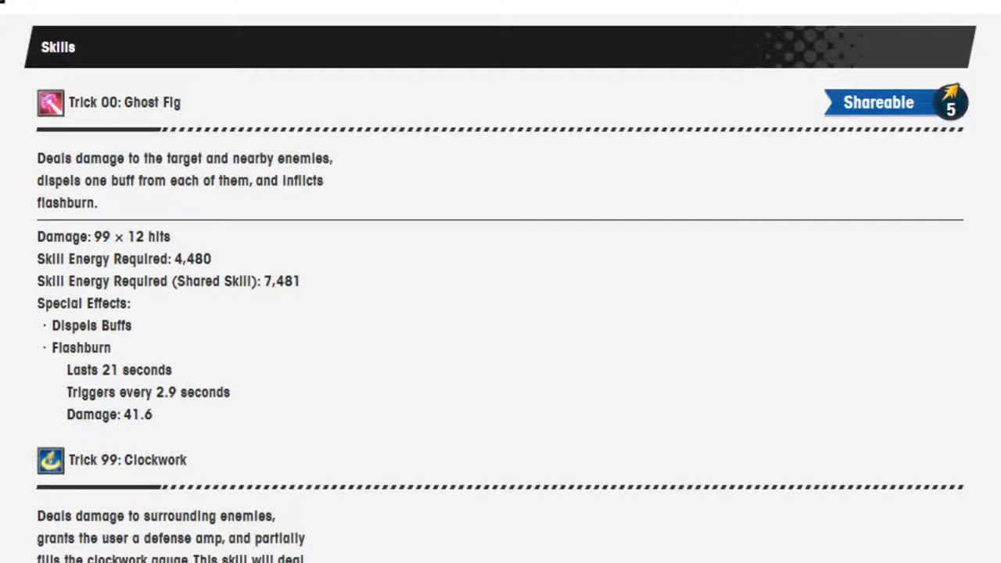
pyautogui.scroll(-3)
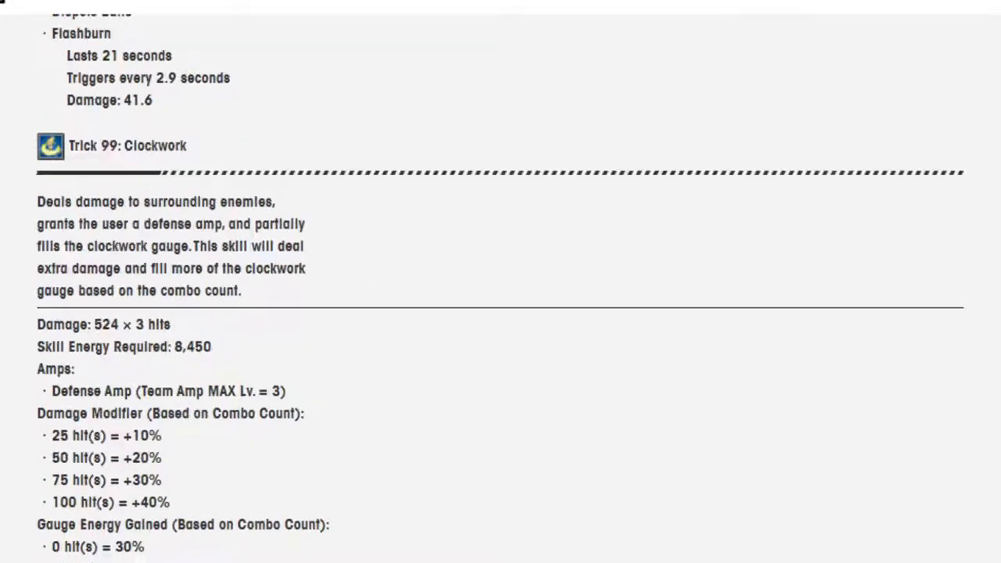
pyautogui.scroll(-3)
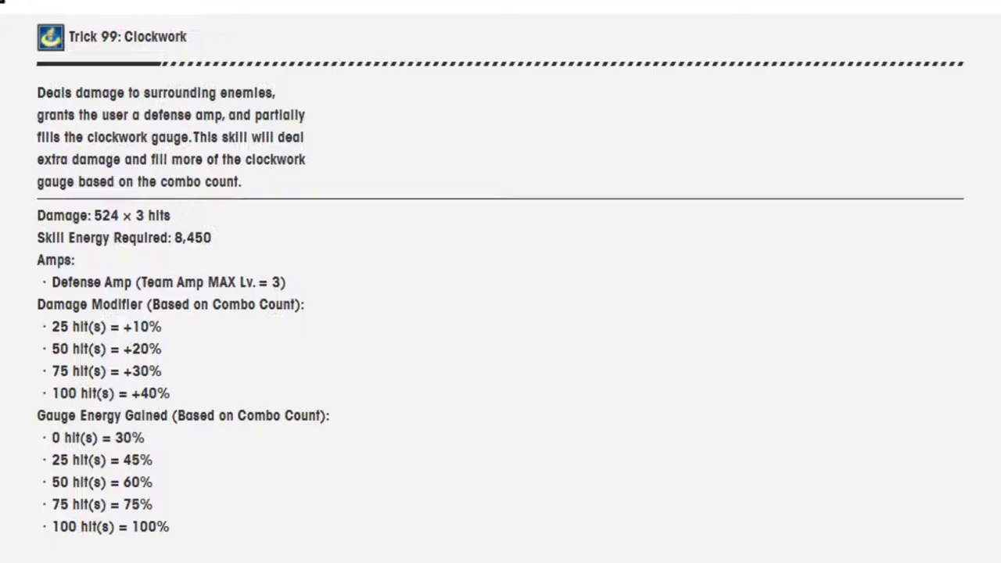
pyautogui.scroll(-3)
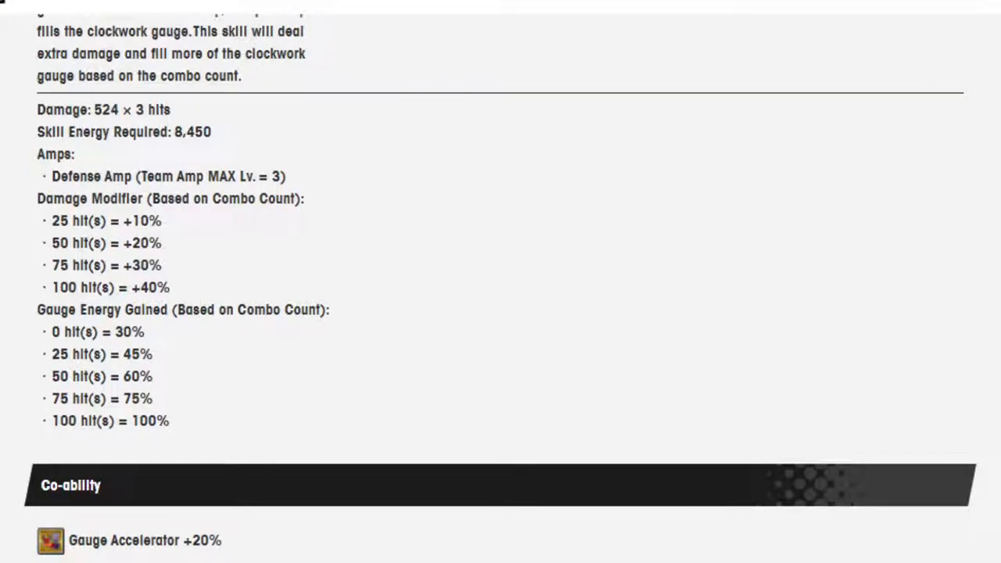
pyautogui.scroll(-3)
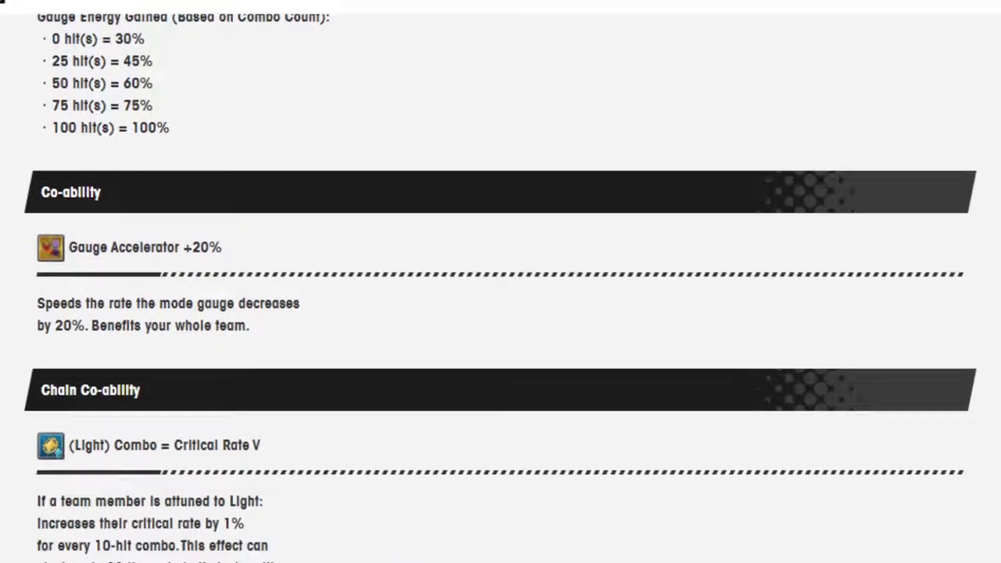
pyautogui.scroll(-3)
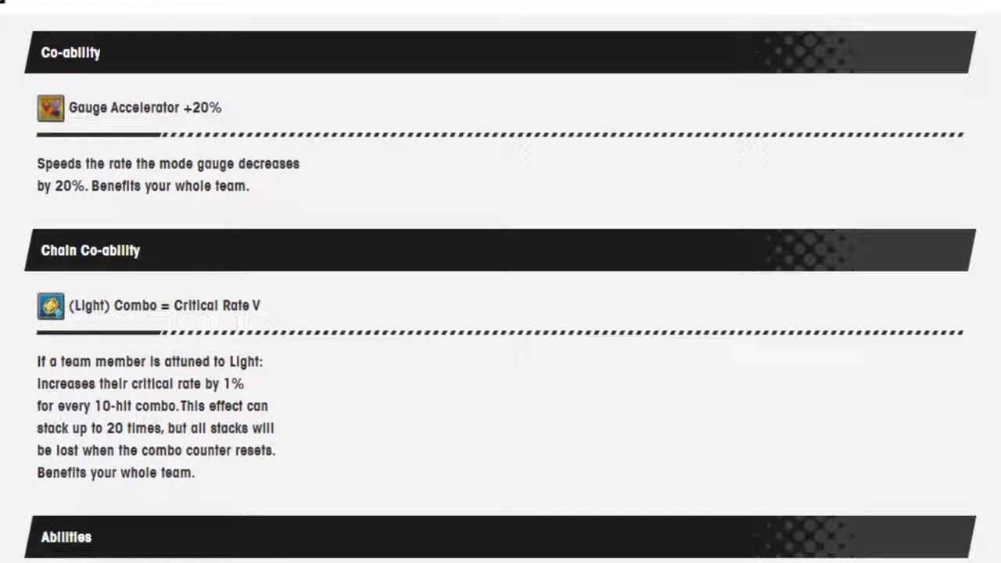
pyautogui.scroll(-3)
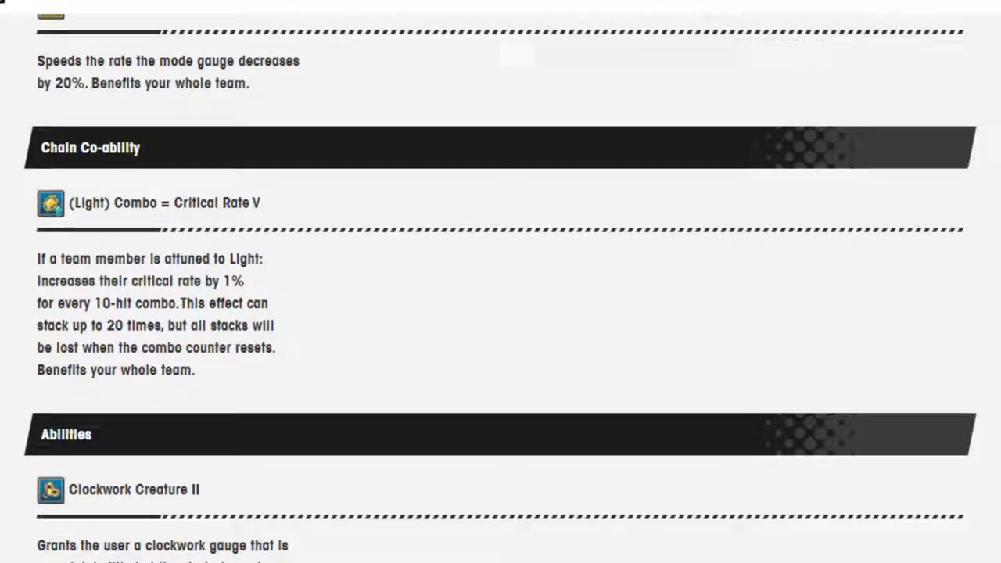
pyautogui.scroll(-3)
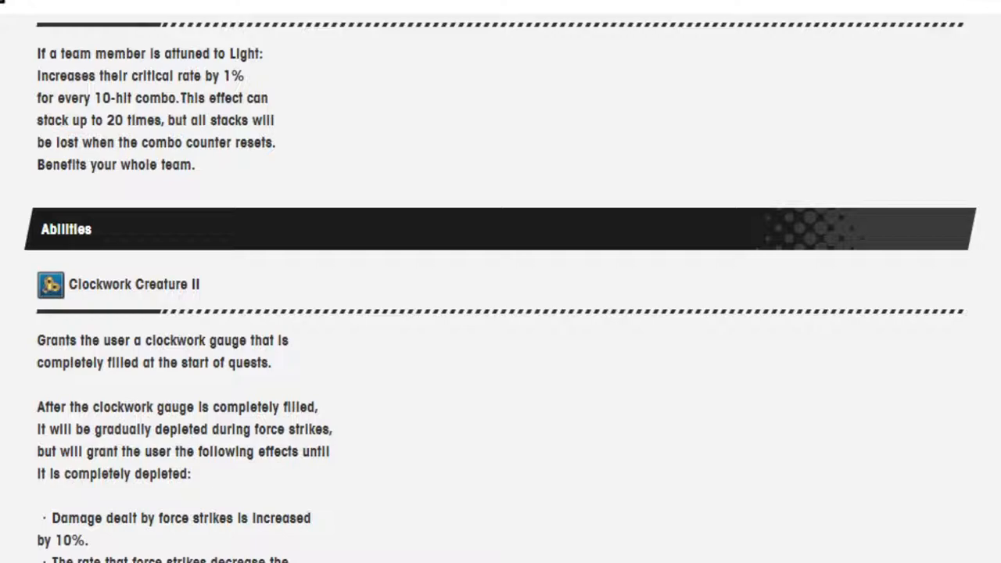
pyautogui.scroll(-3)
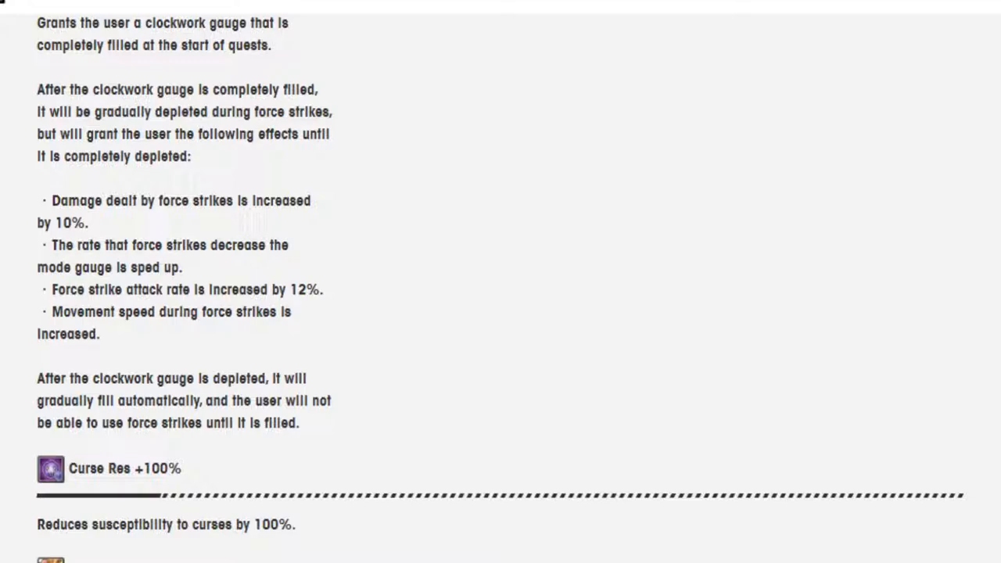
pyautogui.scroll(-3)
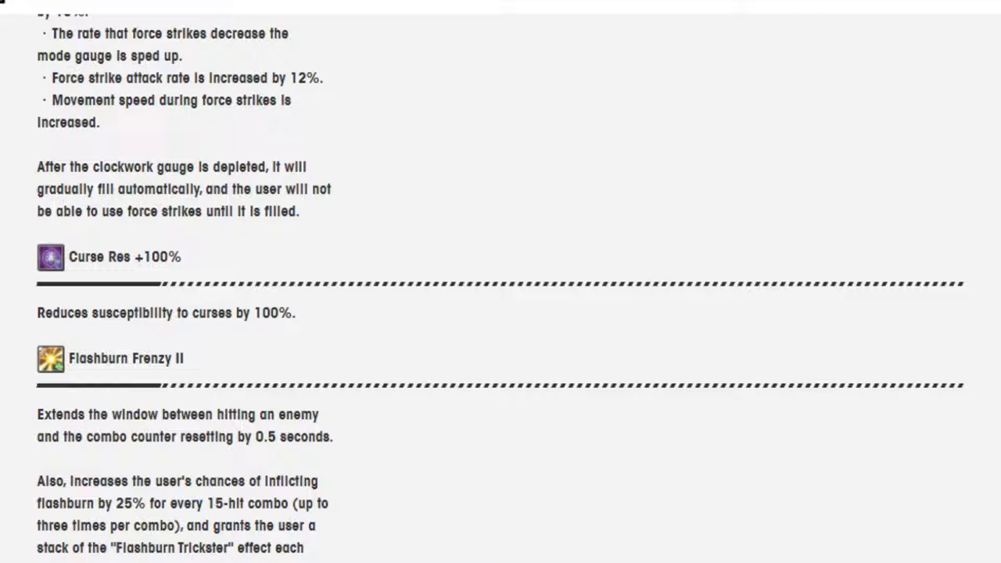
pyautogui.scroll(-3)
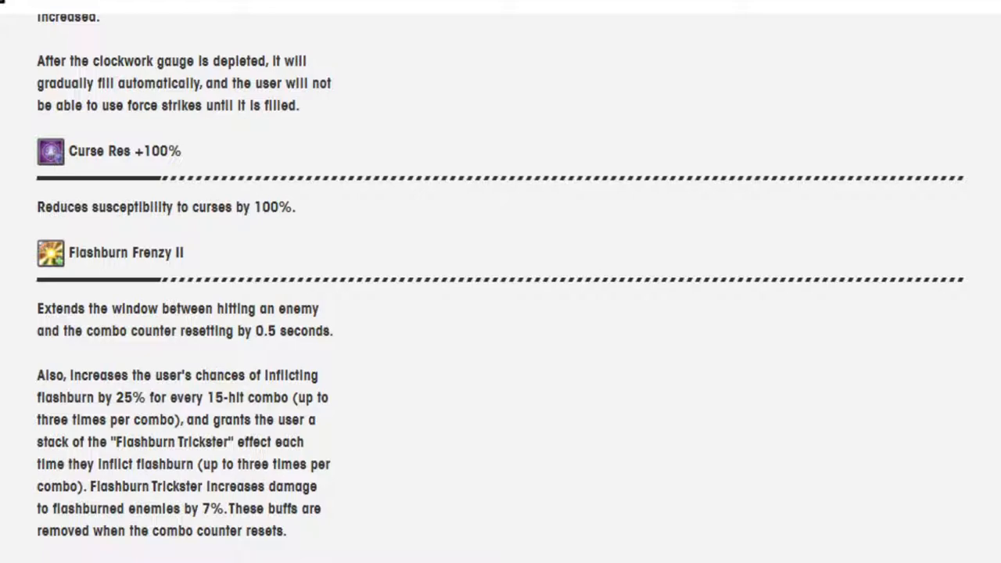
pyautogui.scroll(-3)
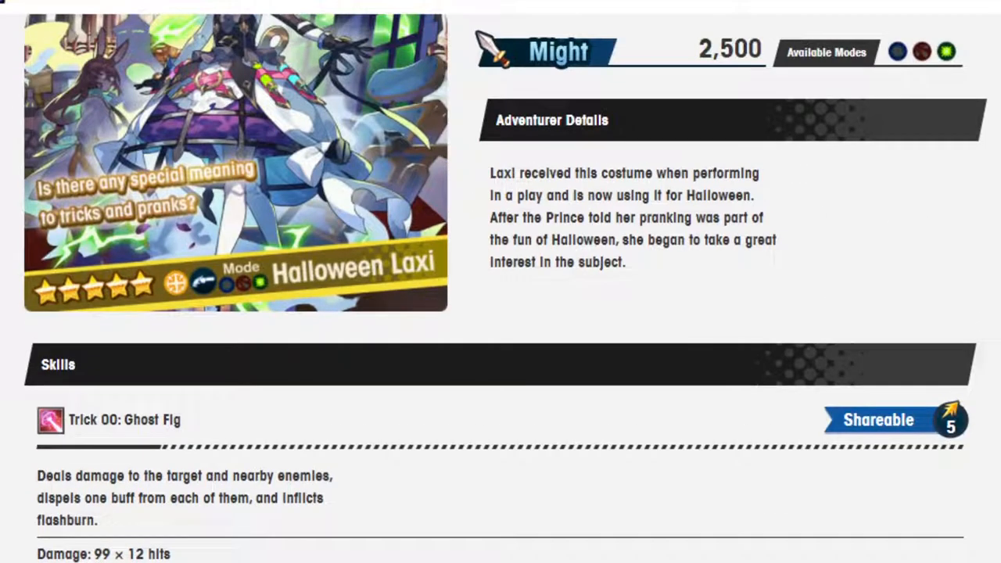
pyautogui.scroll(-3)
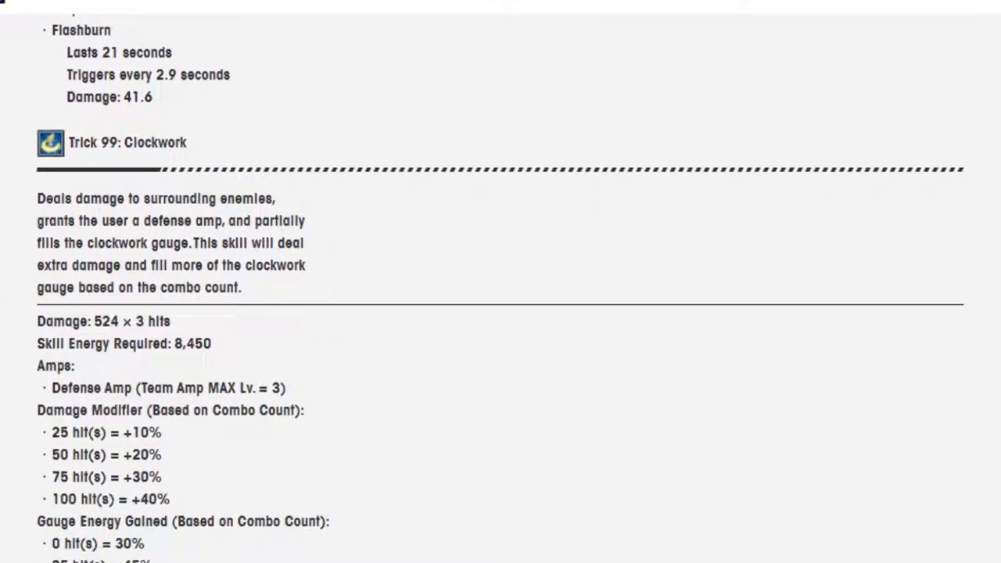
pyautogui.scroll(-3)
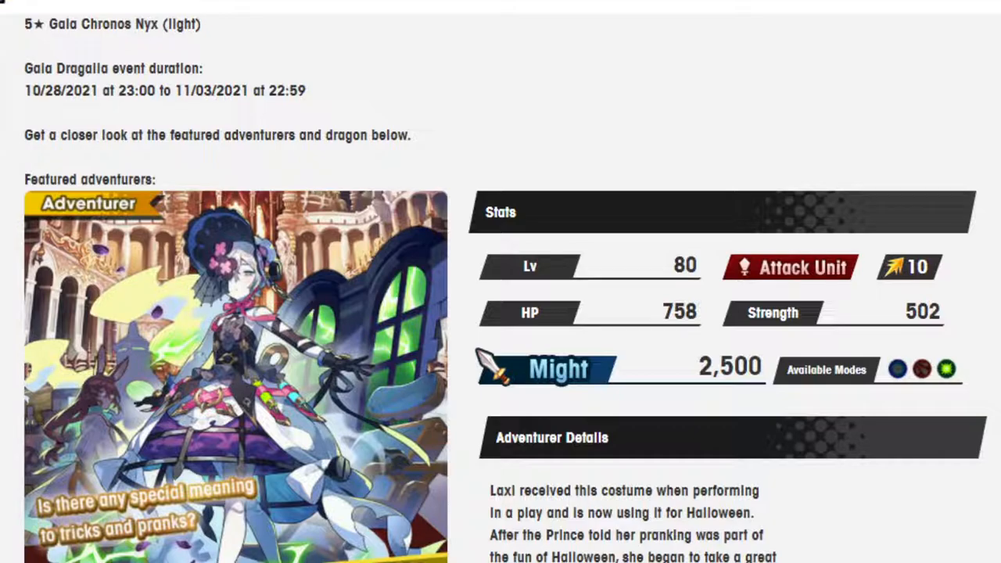
pyautogui.scroll(-3)
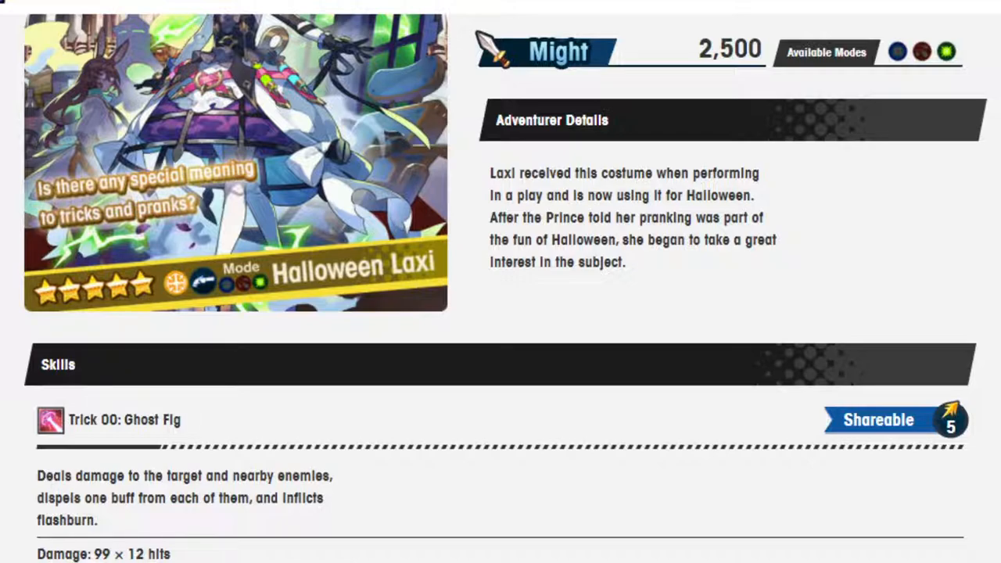
pyautogui.scroll(-3)
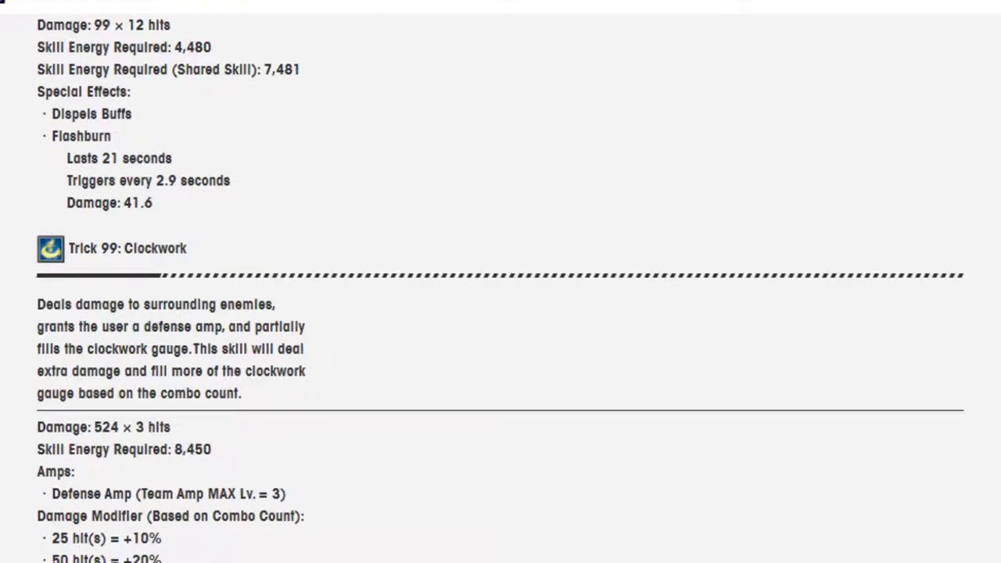
pyautogui.scroll(-3)
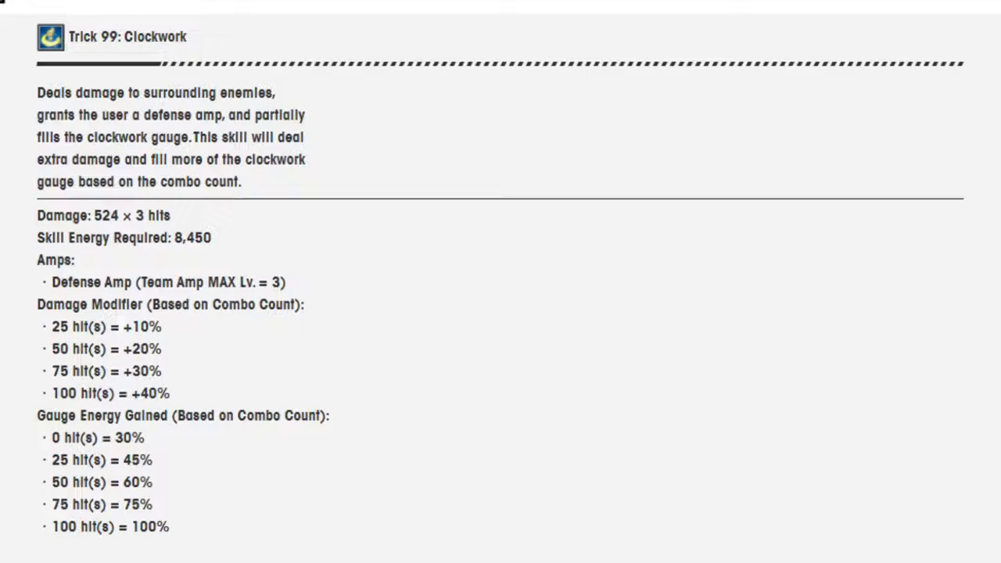
pyautogui.scroll(-3)
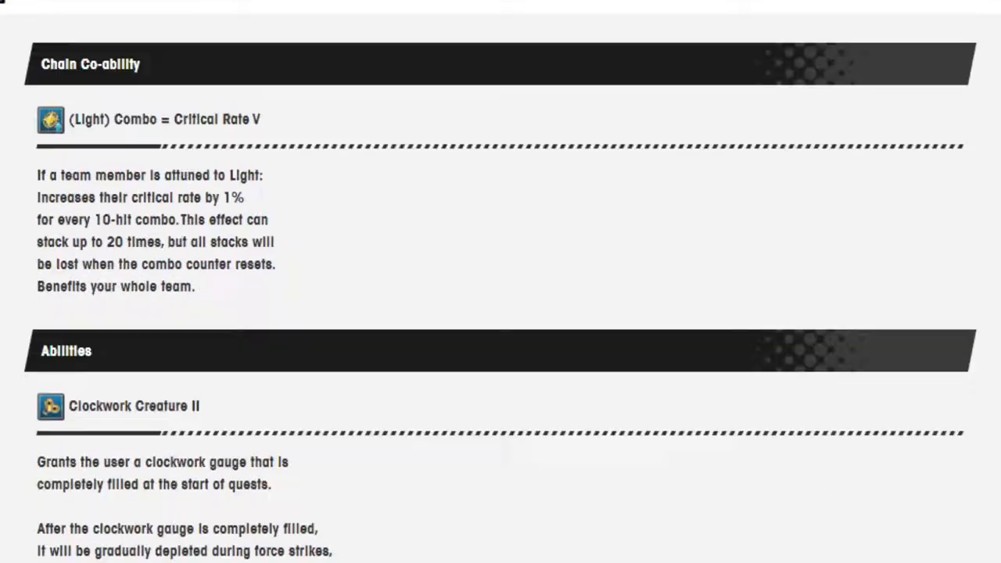
pyautogui.scroll(-3)
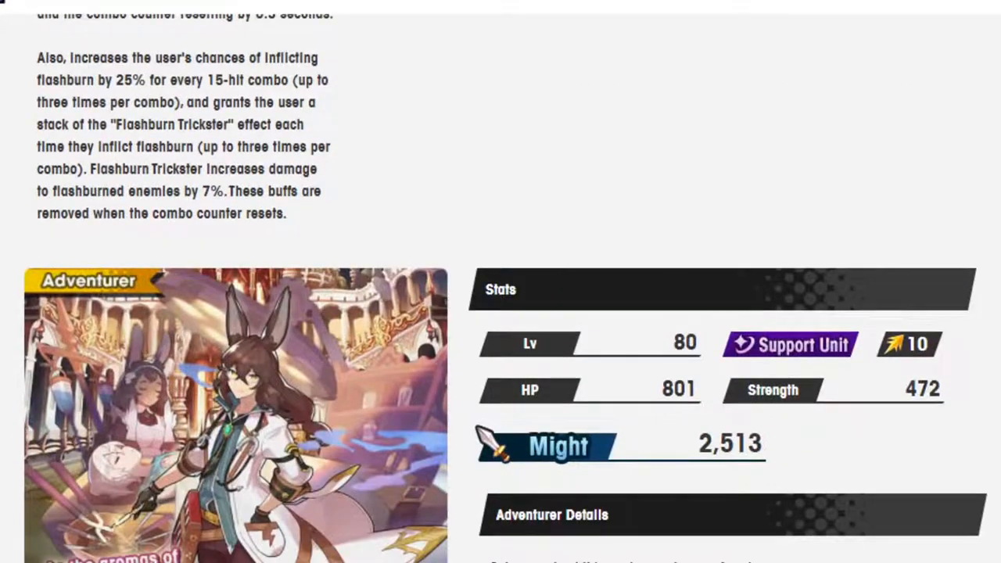
pyautogui.scroll(3)
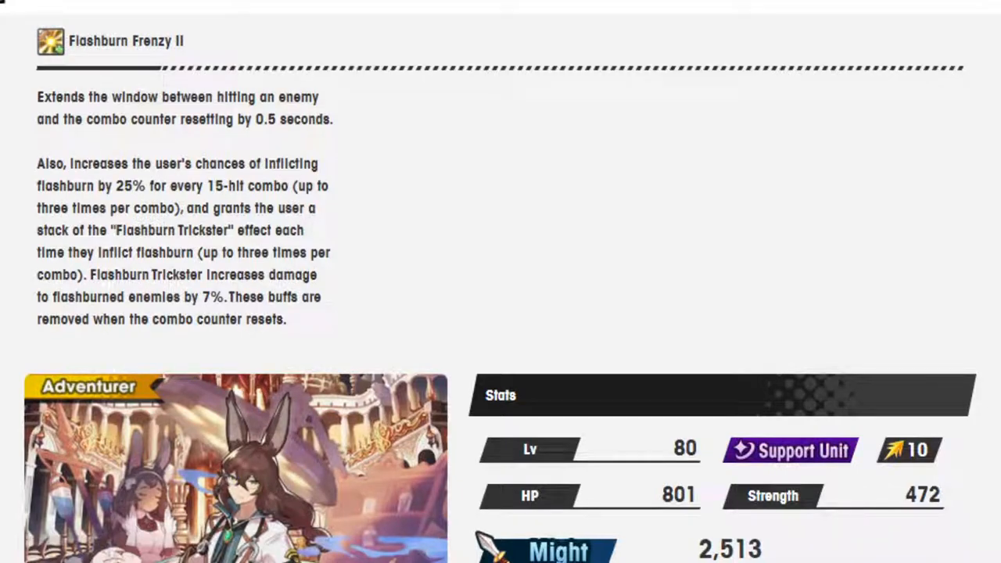
pyautogui.scroll(-3)
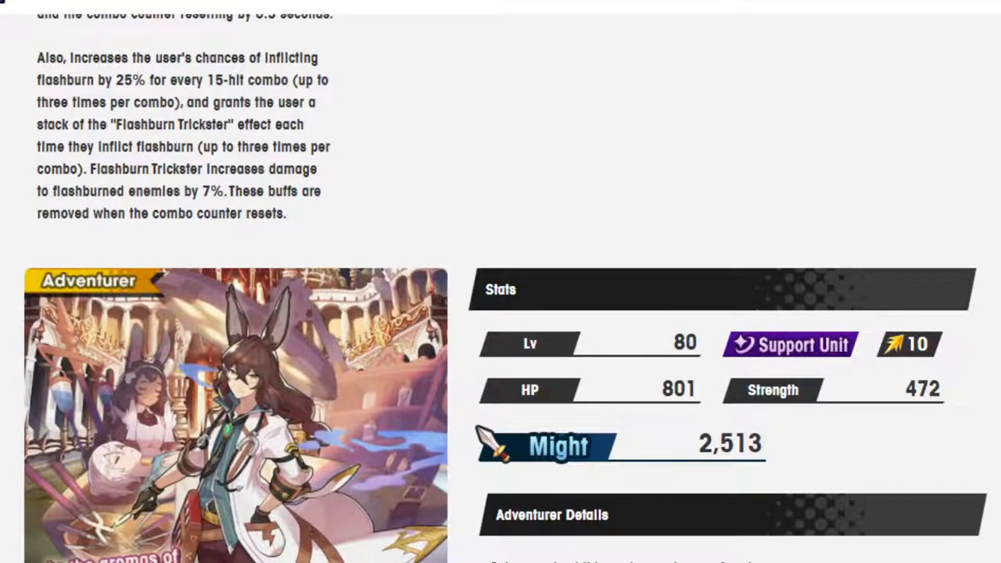
pyautogui.scroll(-3)
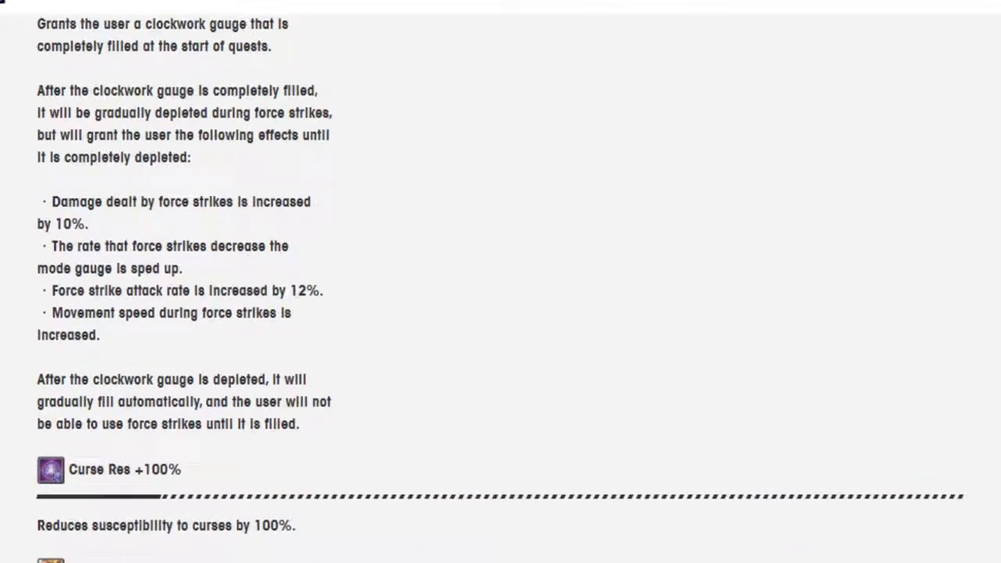
pyautogui.scroll(-3)
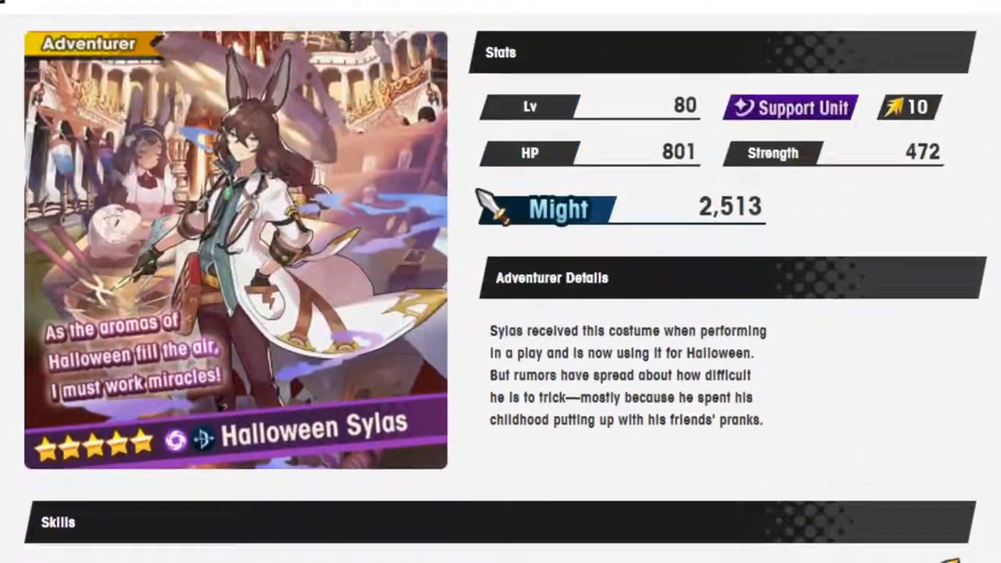
pyautogui.scroll(3)
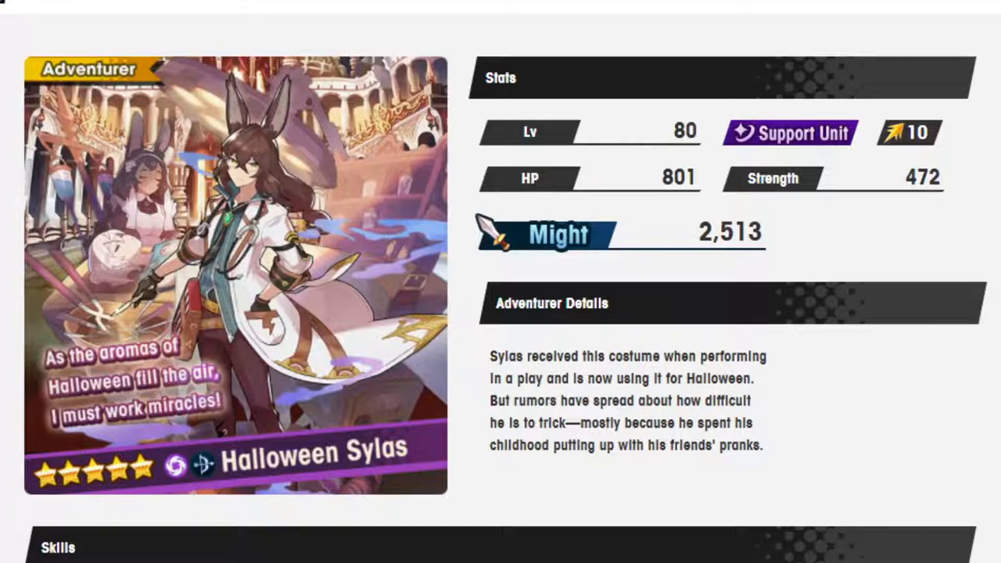
pyautogui.scroll(-3)
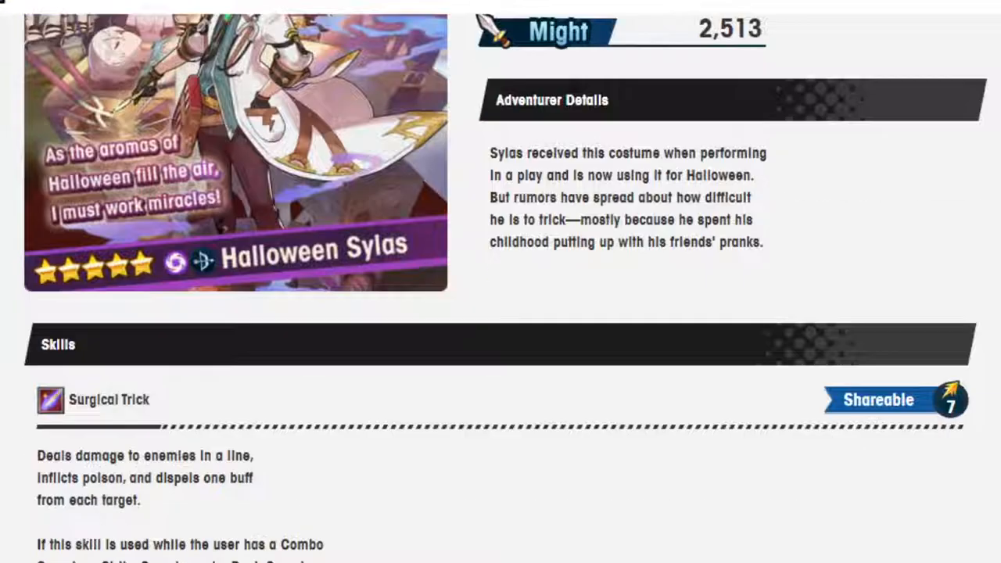
pyautogui.scroll(-3)
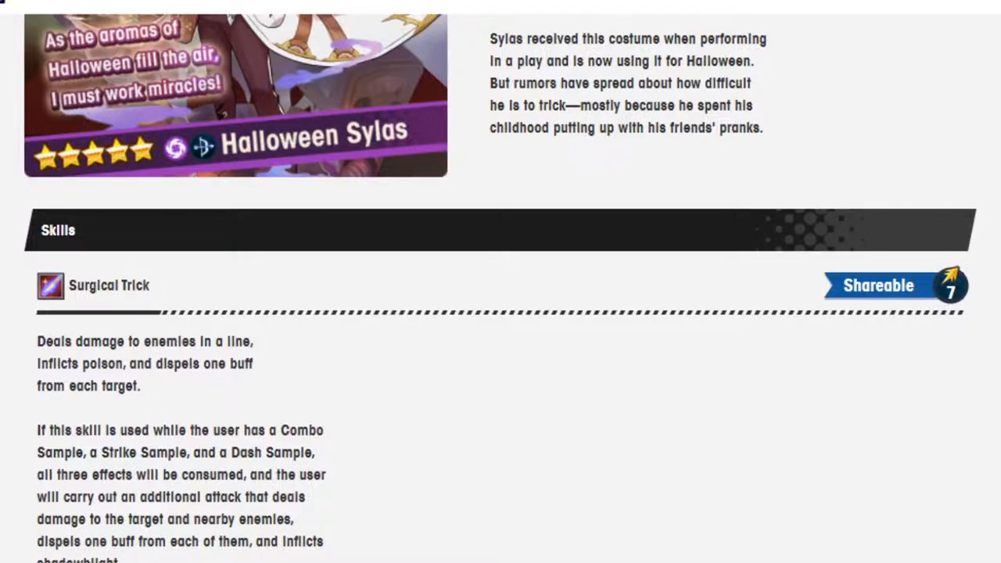
pyautogui.scroll(-3)
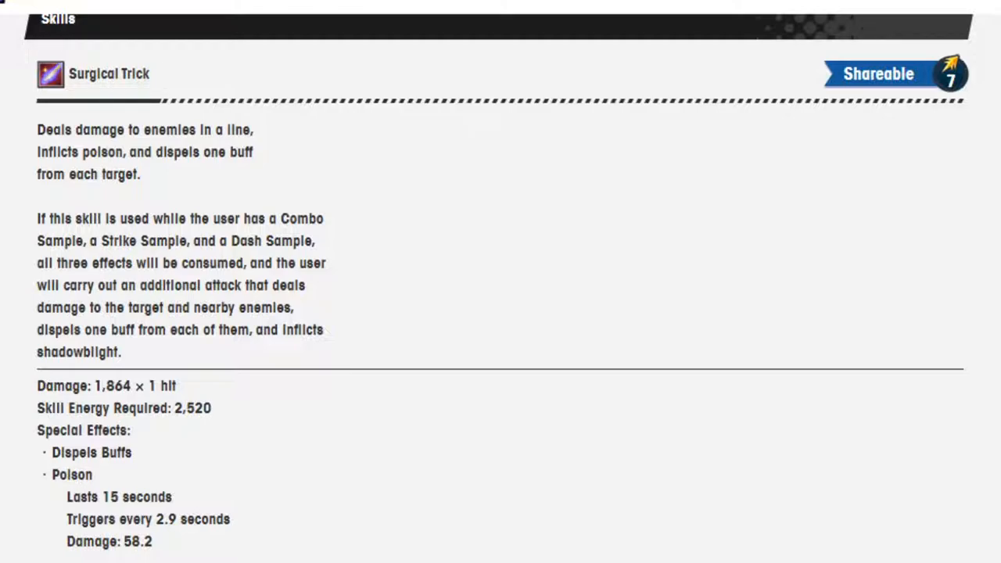
pyautogui.scroll(-3)
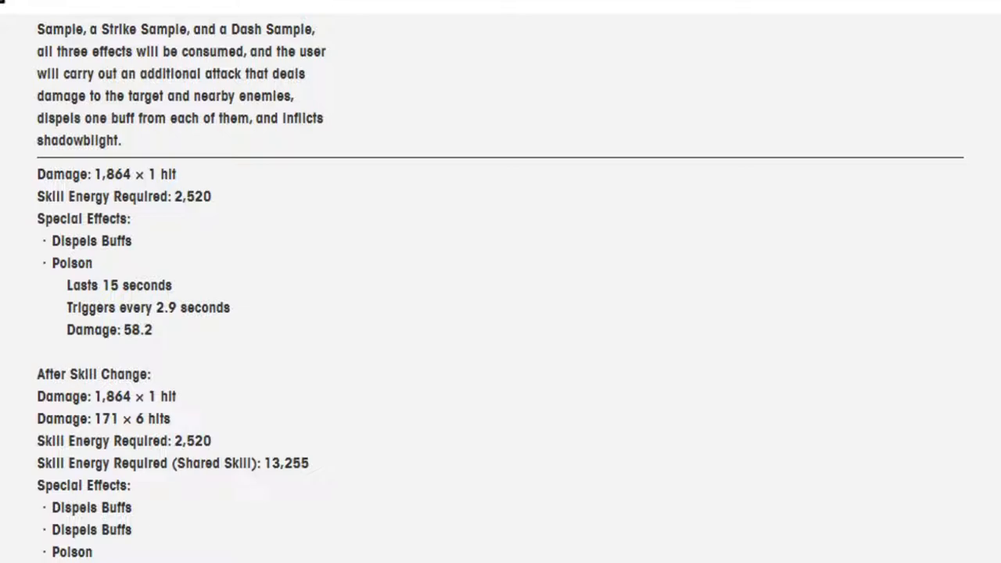
pyautogui.scroll(-3)
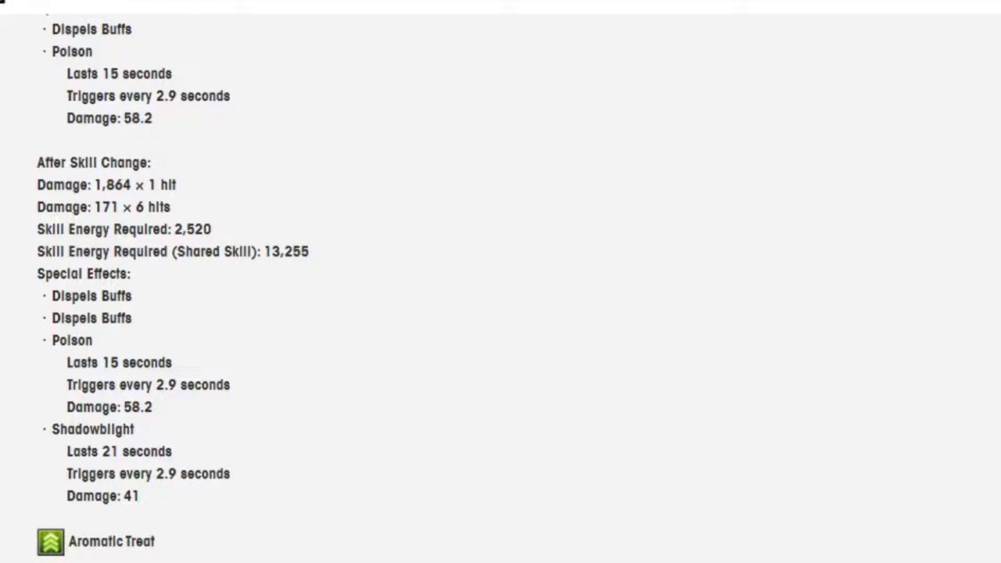
pyautogui.scroll(3)
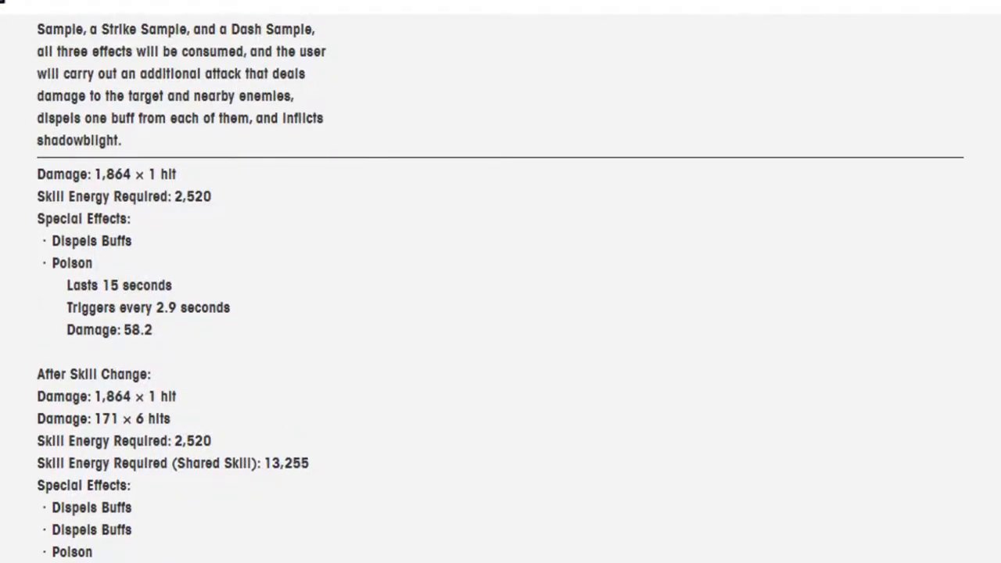
pyautogui.scroll(-3)
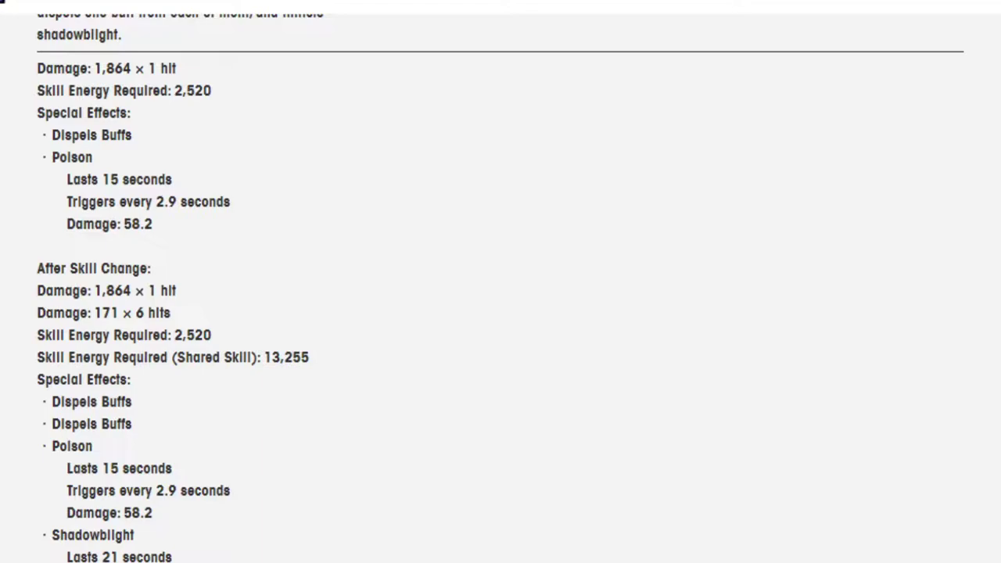
pyautogui.scroll(-3)
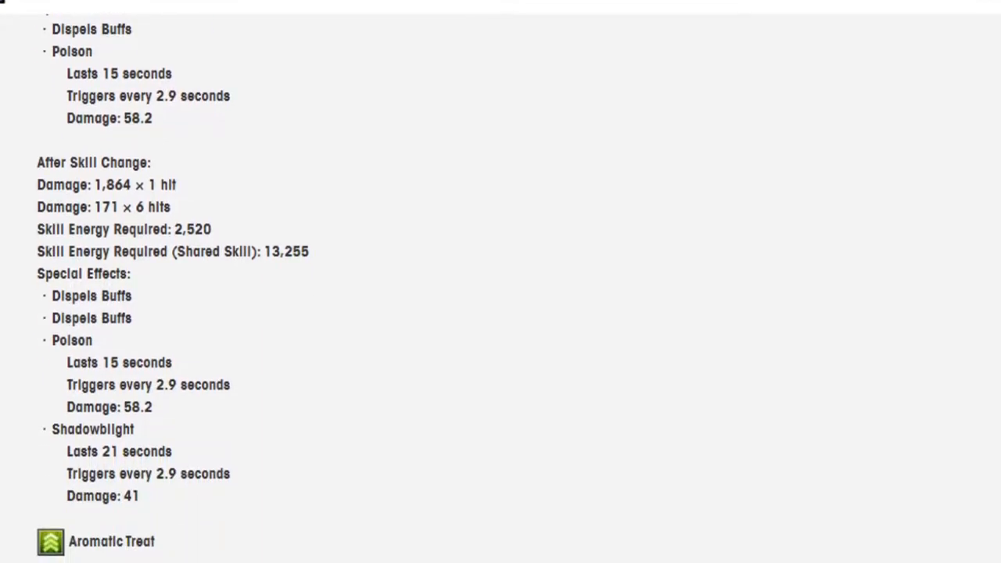
pyautogui.scroll(3)
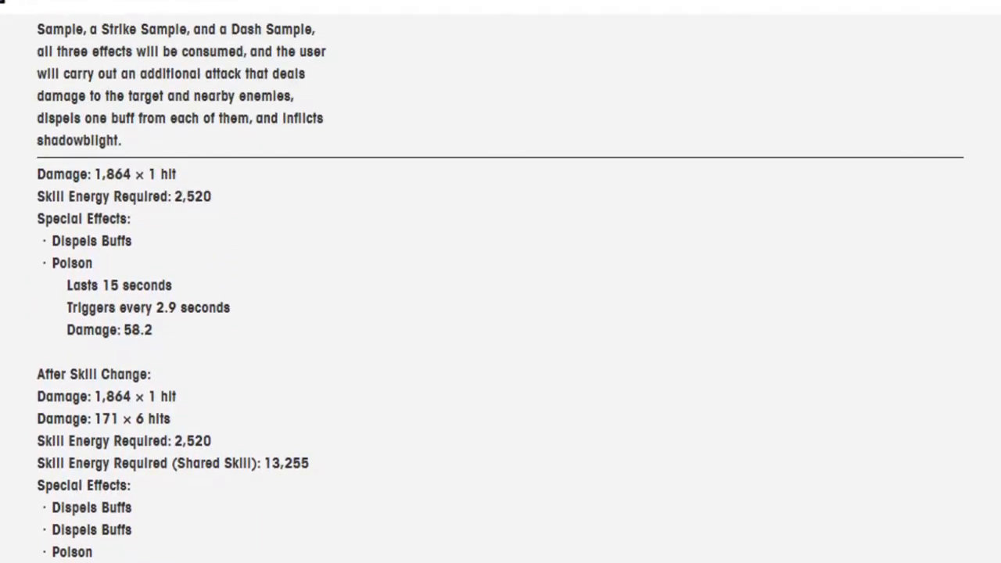
pyautogui.scroll(-3)
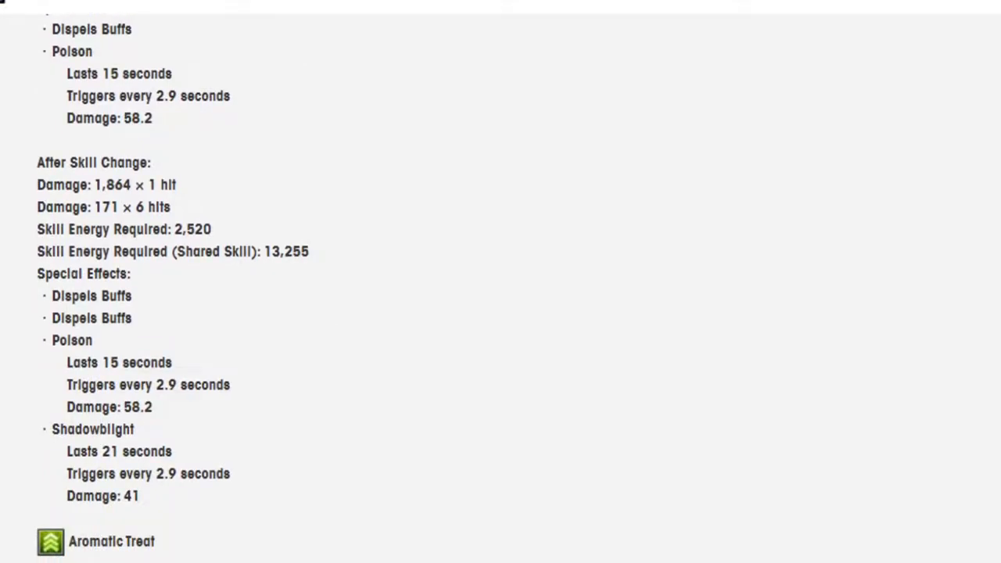
pyautogui.scroll(-3)
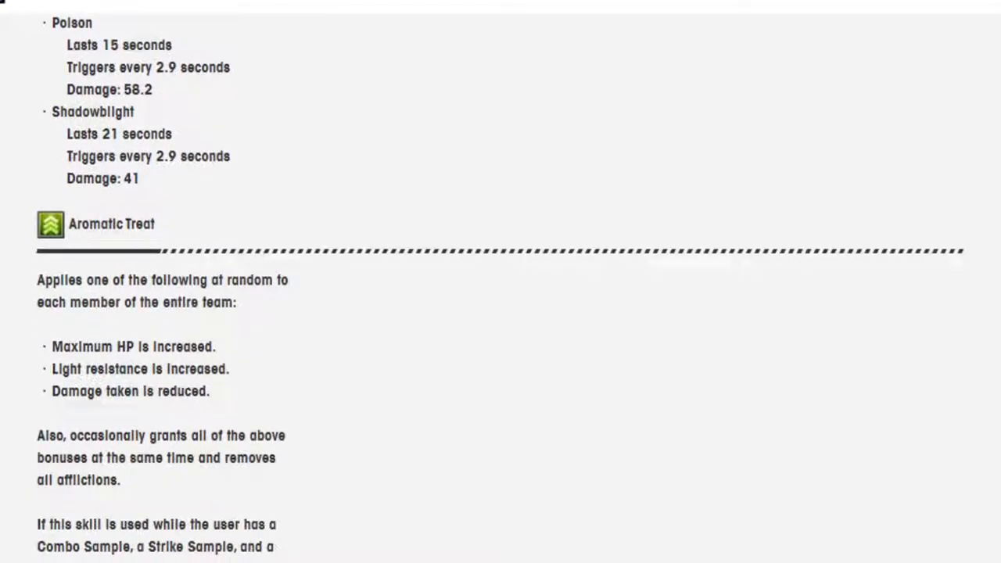
pyautogui.scroll(3)
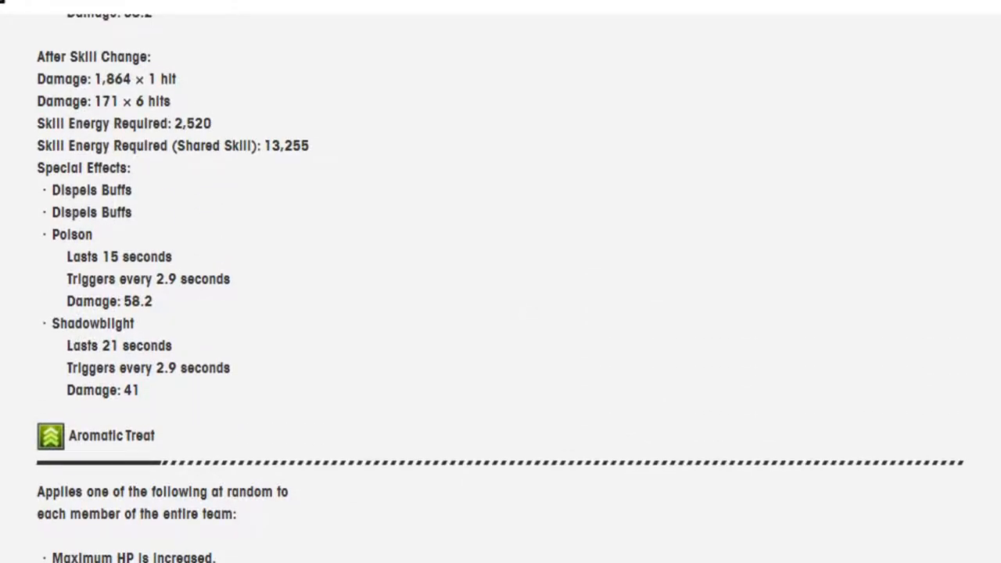
pyautogui.scroll(3)
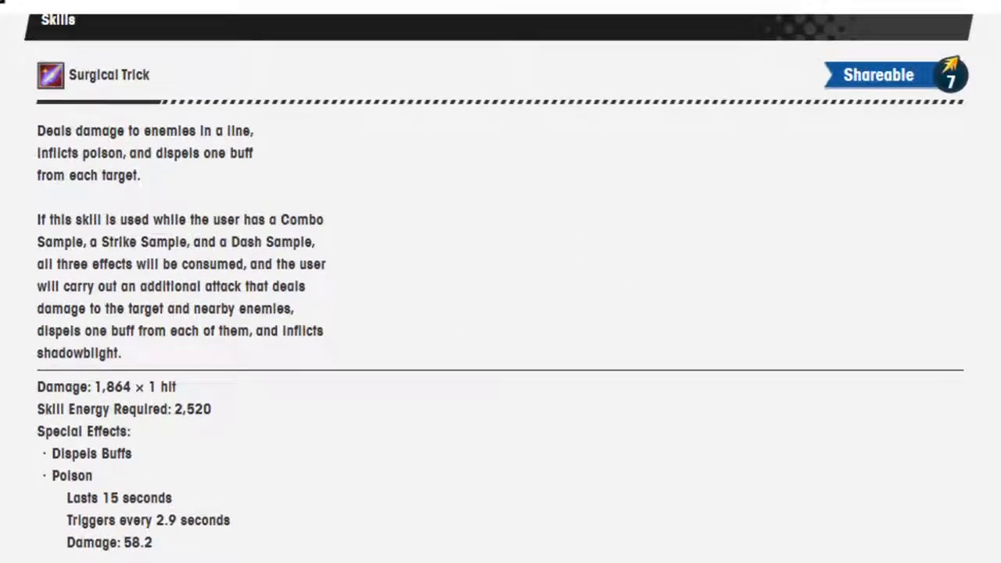
pyautogui.scroll(-3)
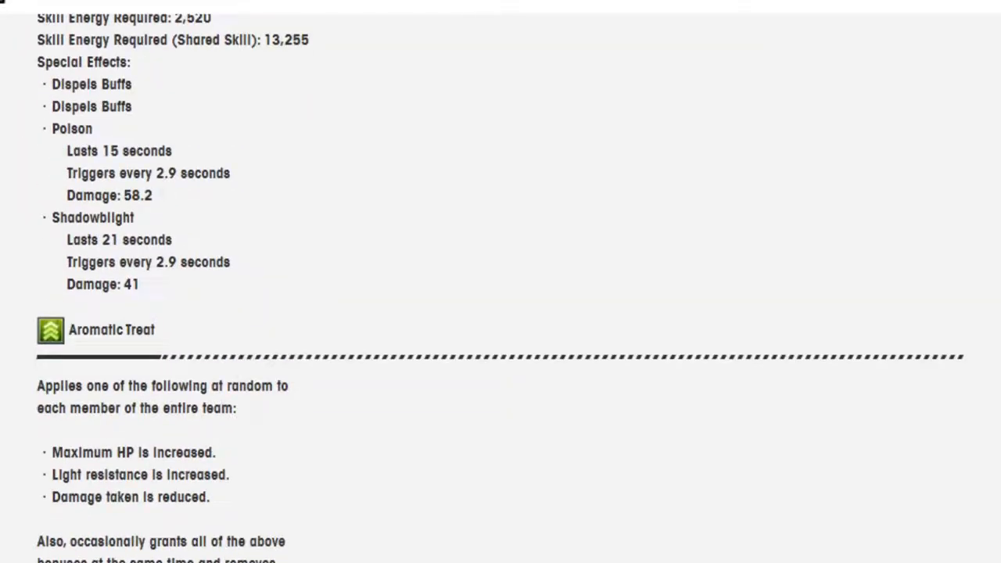
pyautogui.scroll(-3)
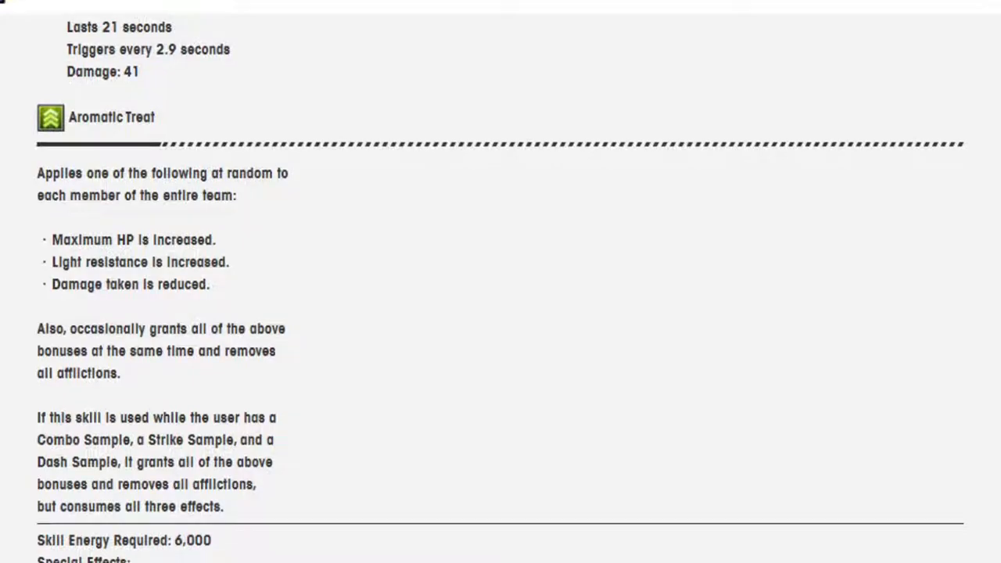
pyautogui.scroll(-3)
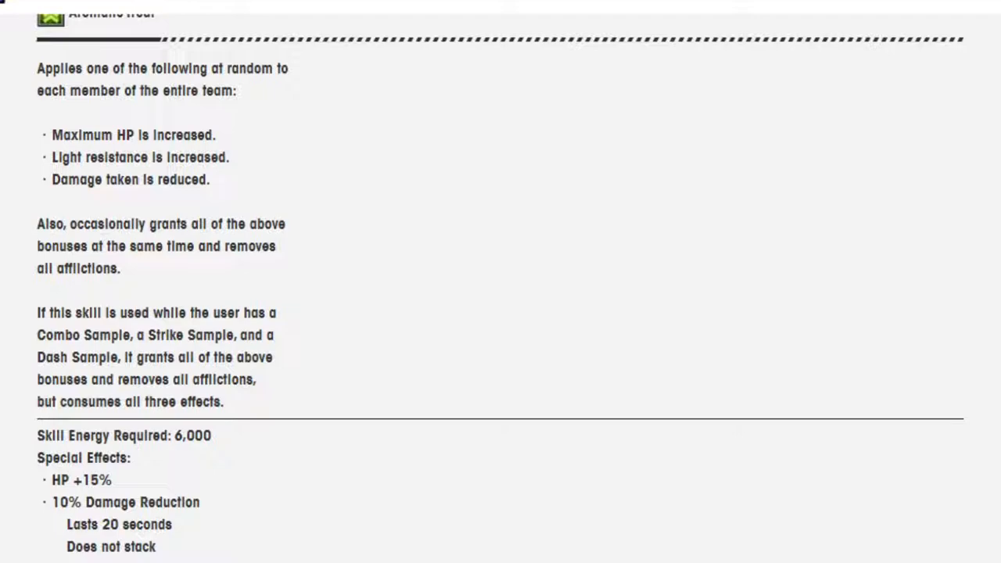
pyautogui.scroll(-3)
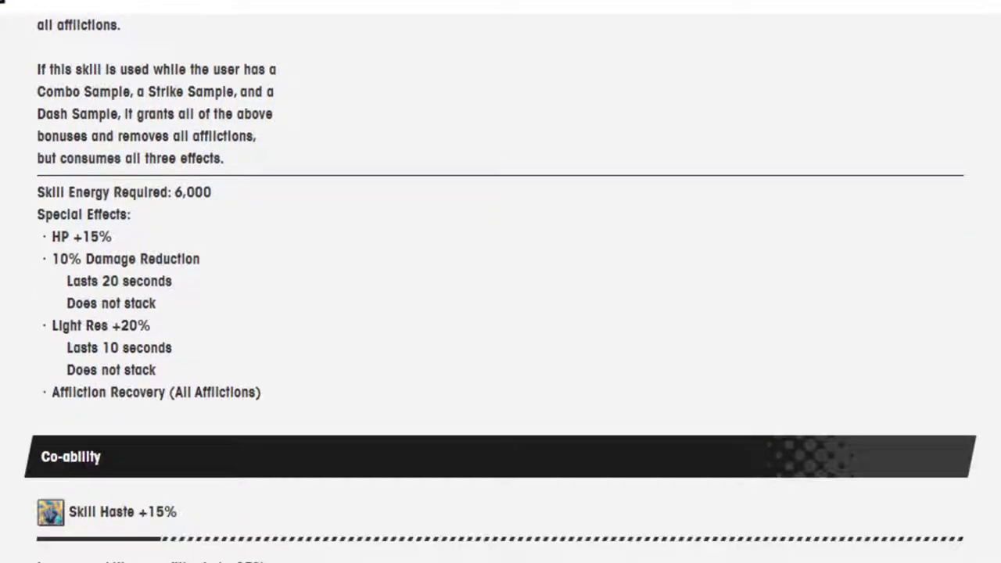
pyautogui.scroll(-3)
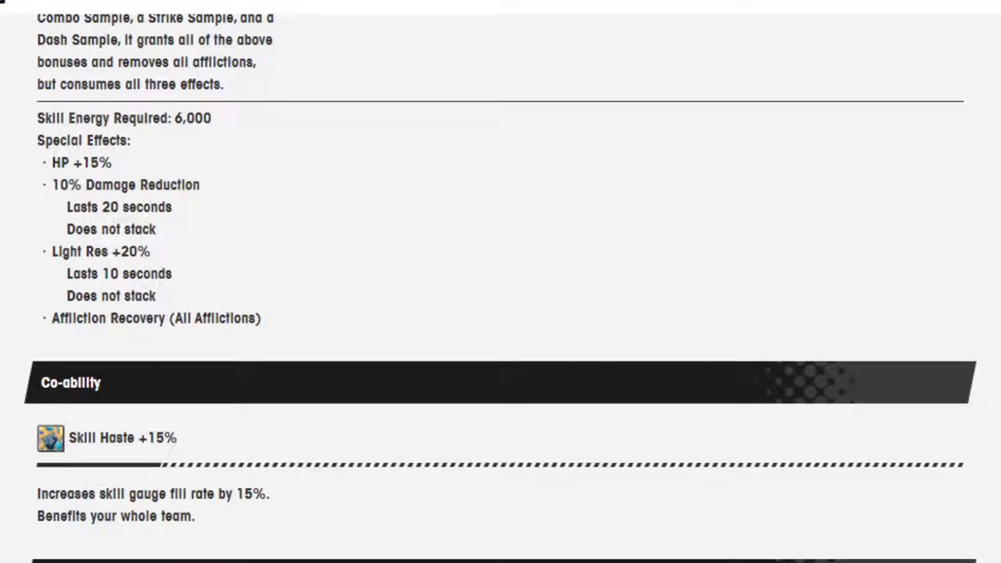
pyautogui.scroll(-3)
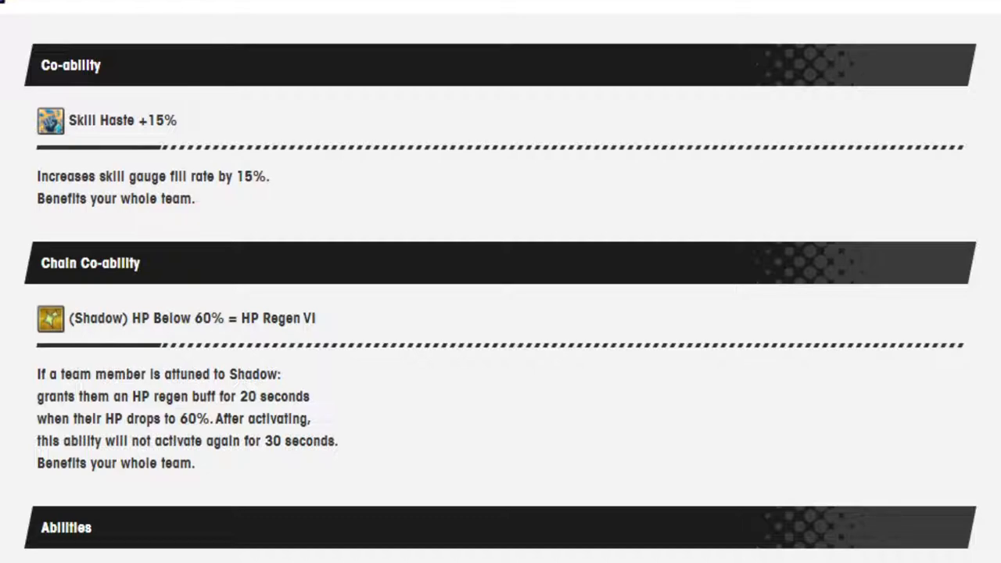
pyautogui.scroll(-3)
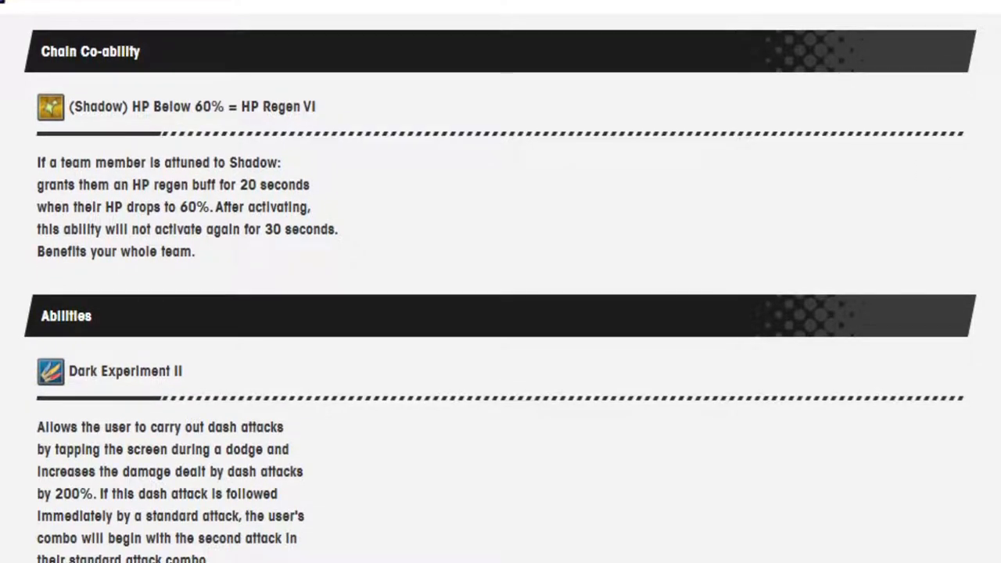
pyautogui.scroll(-3)
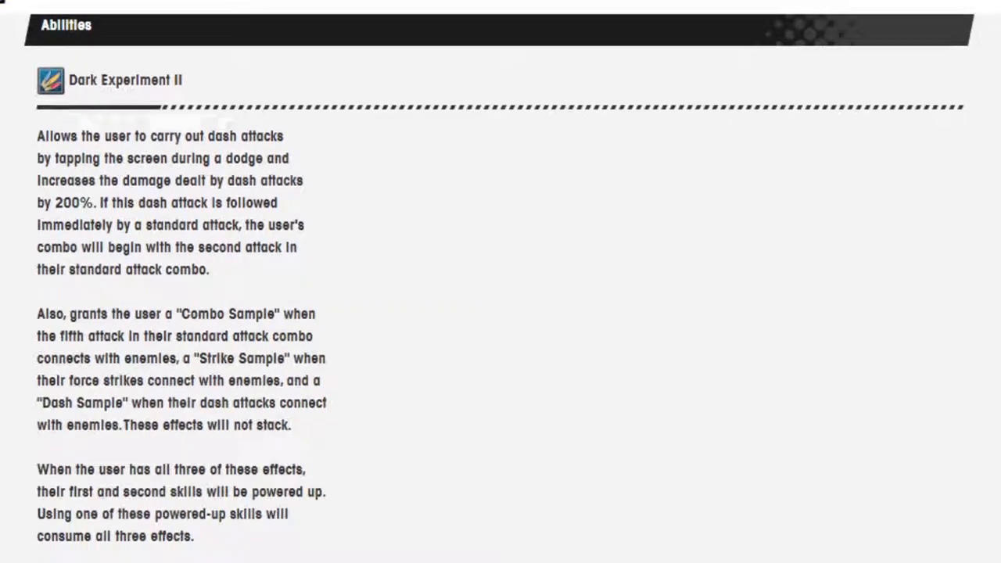
pyautogui.scroll(-3)
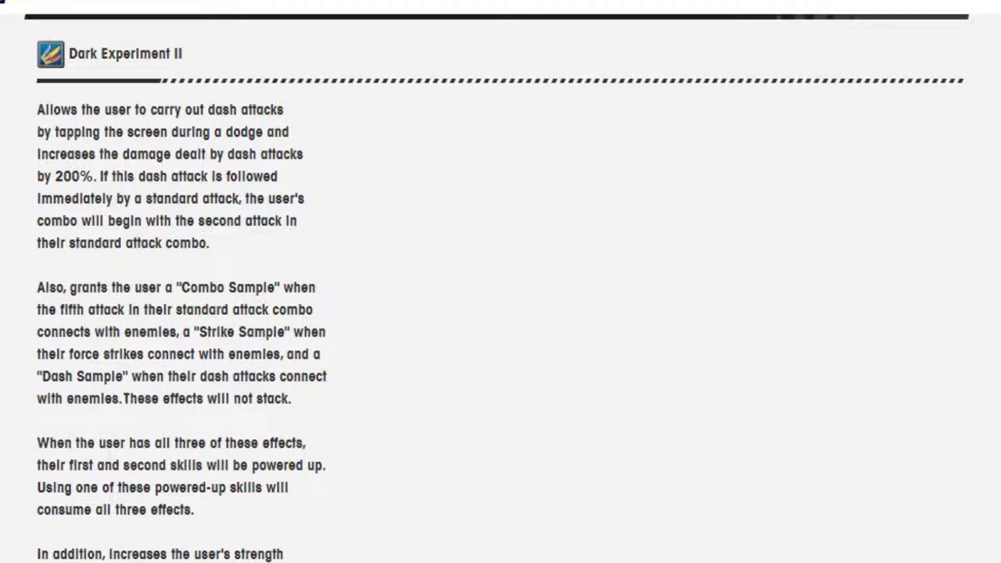
pyautogui.scroll(-3)
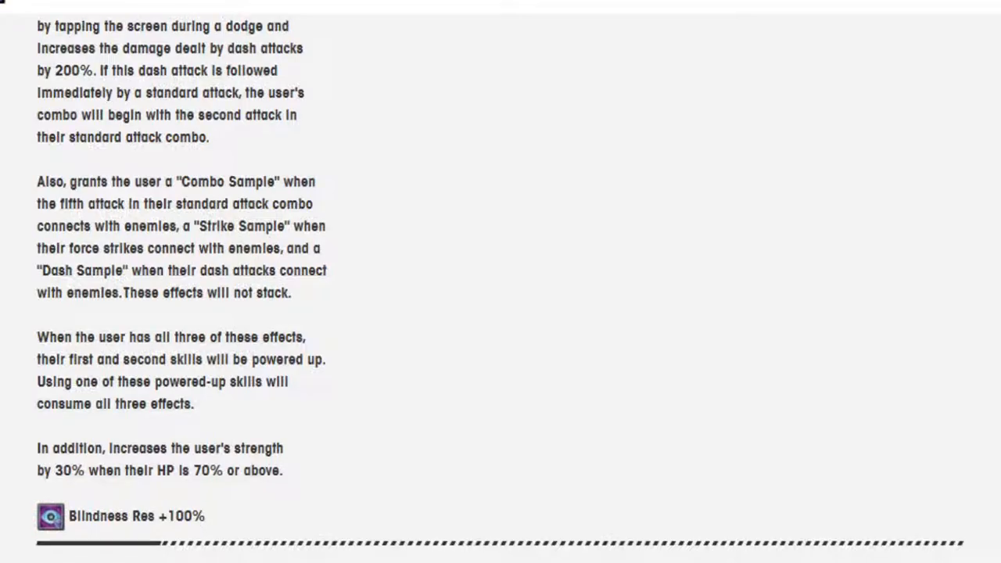
pyautogui.scroll(-3)
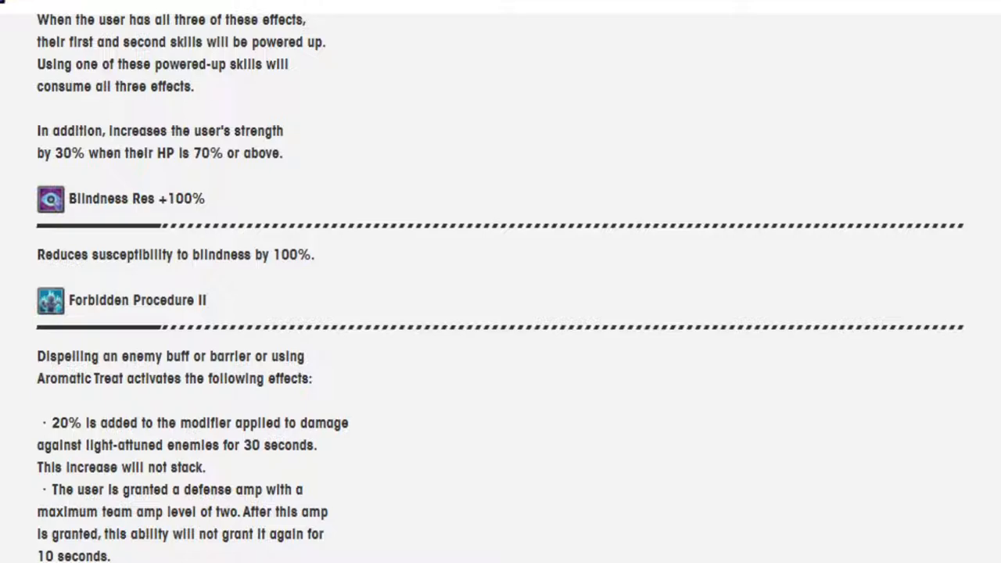
pyautogui.scroll(-3)
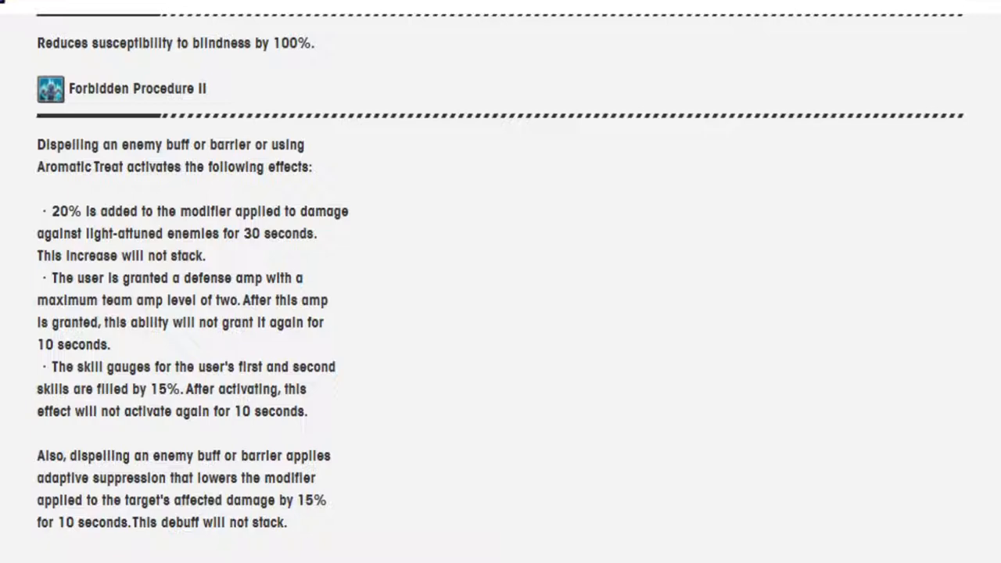
pyautogui.scroll(-3)
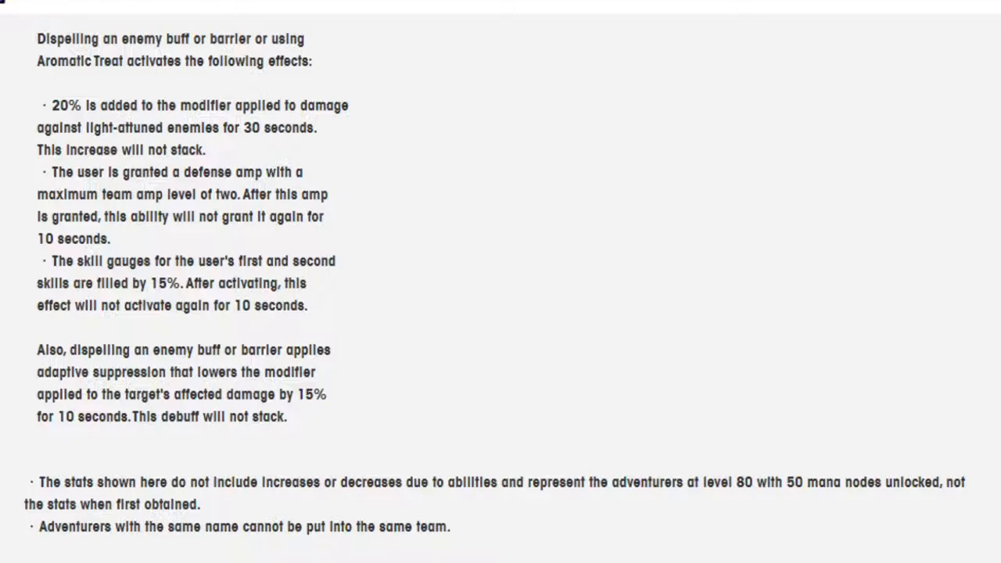
pyautogui.scroll(3)
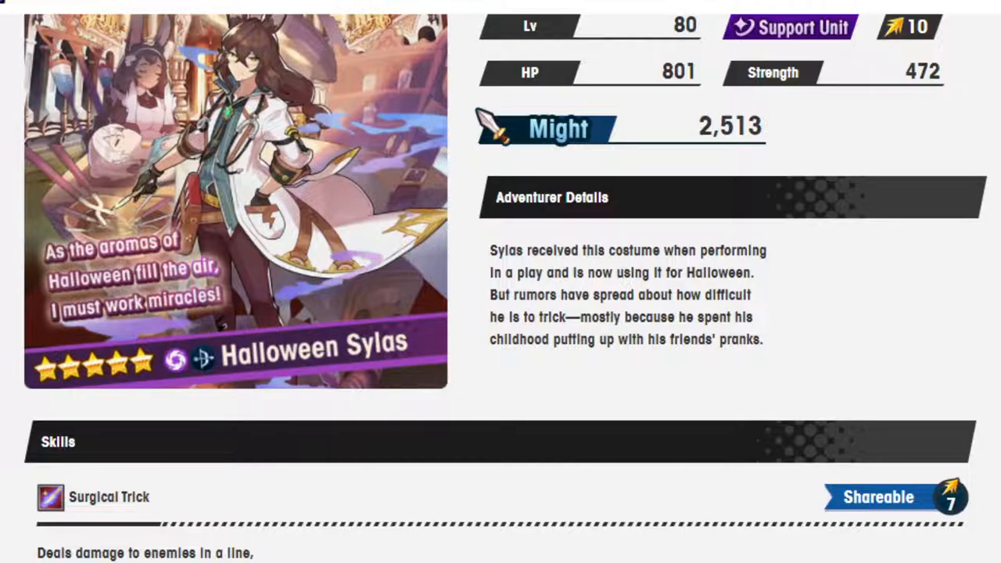
pyautogui.scroll(-3)
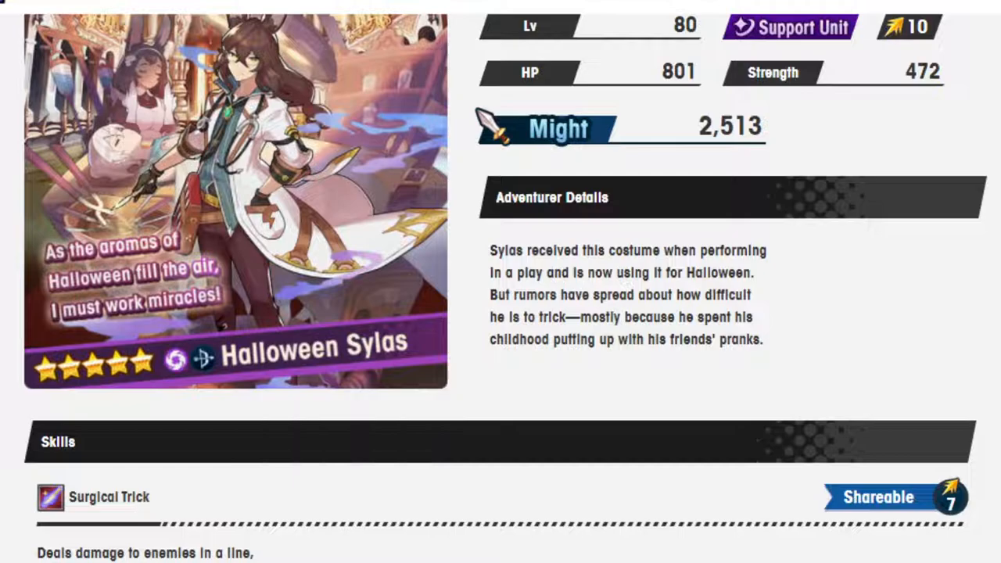
pyautogui.scroll(-3)
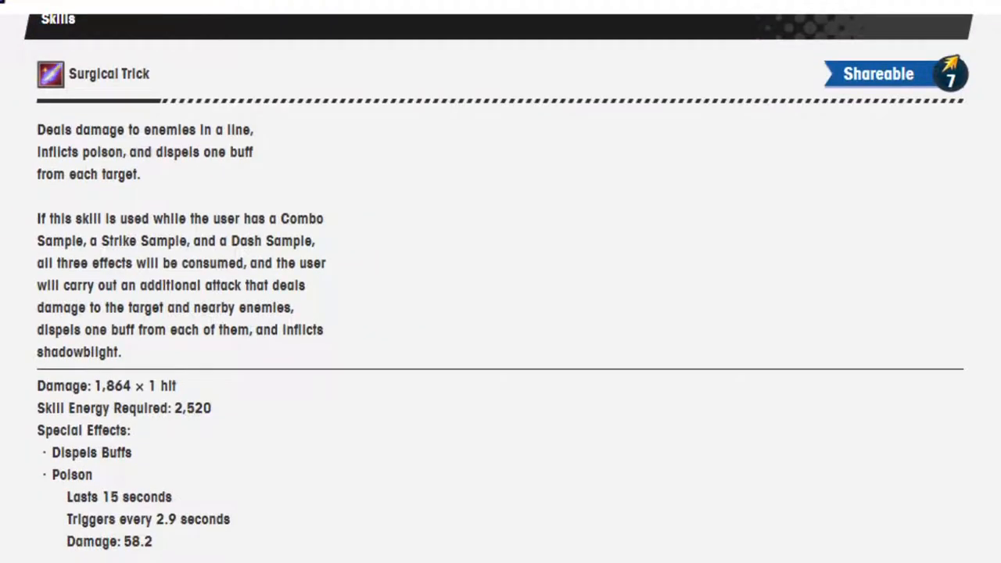
pyautogui.scroll(-3)
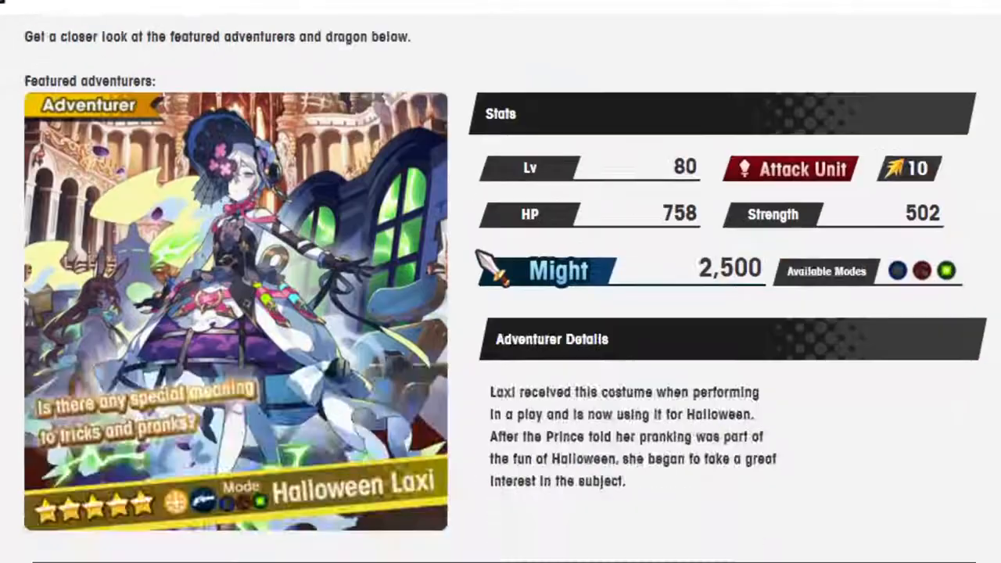
pyautogui.scroll(-3)
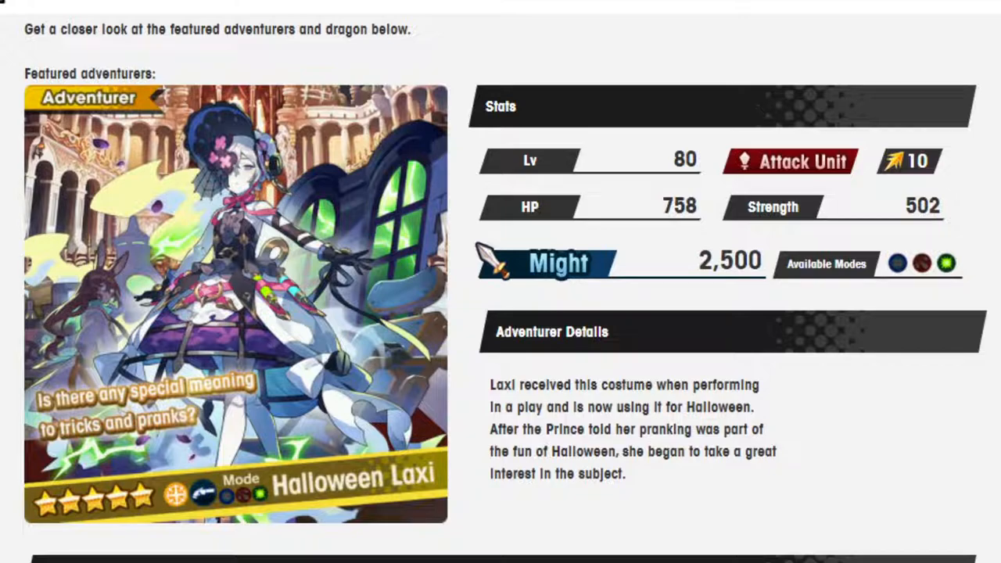
pyautogui.scroll(-3)
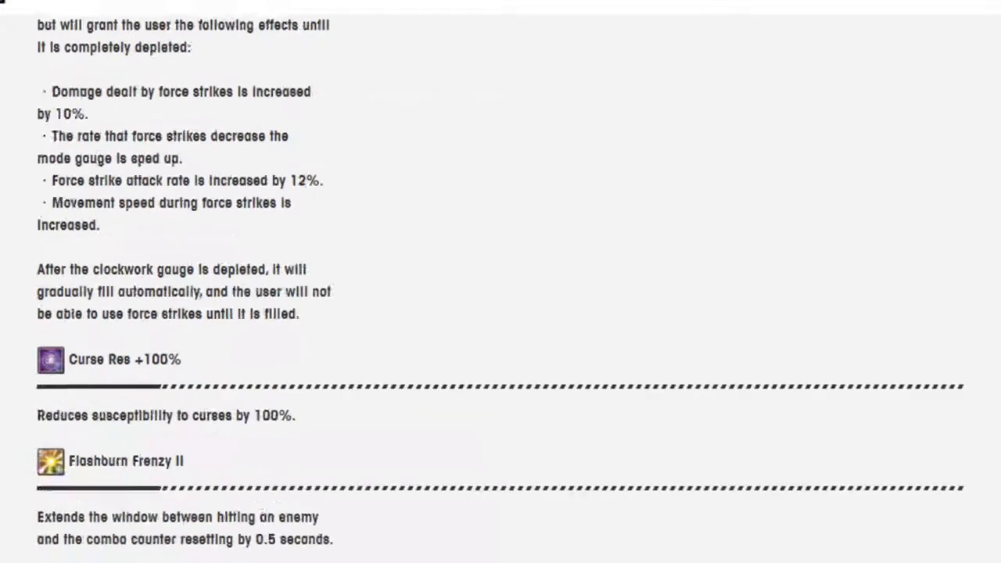
pyautogui.scroll(3)
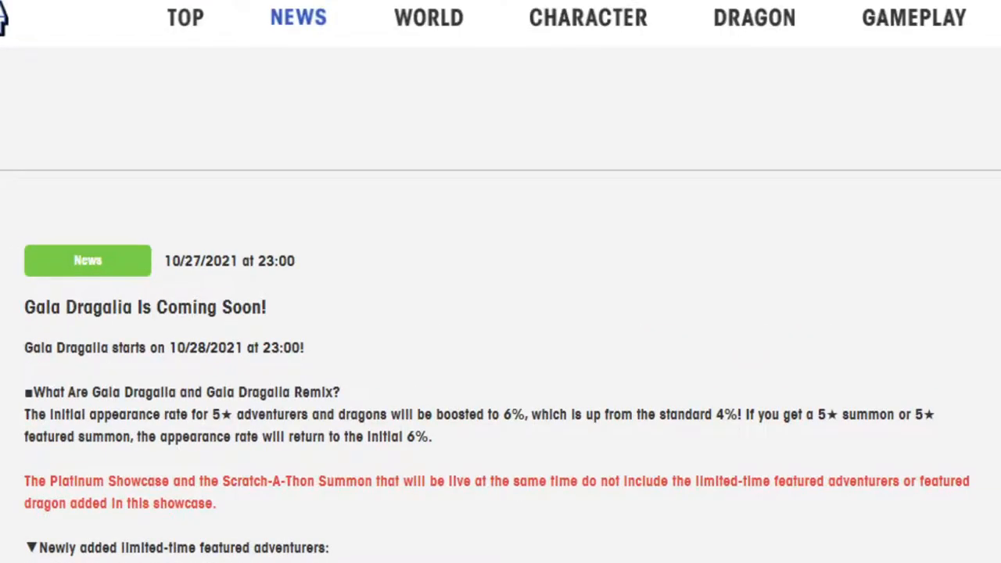
pyautogui.scroll(-3)
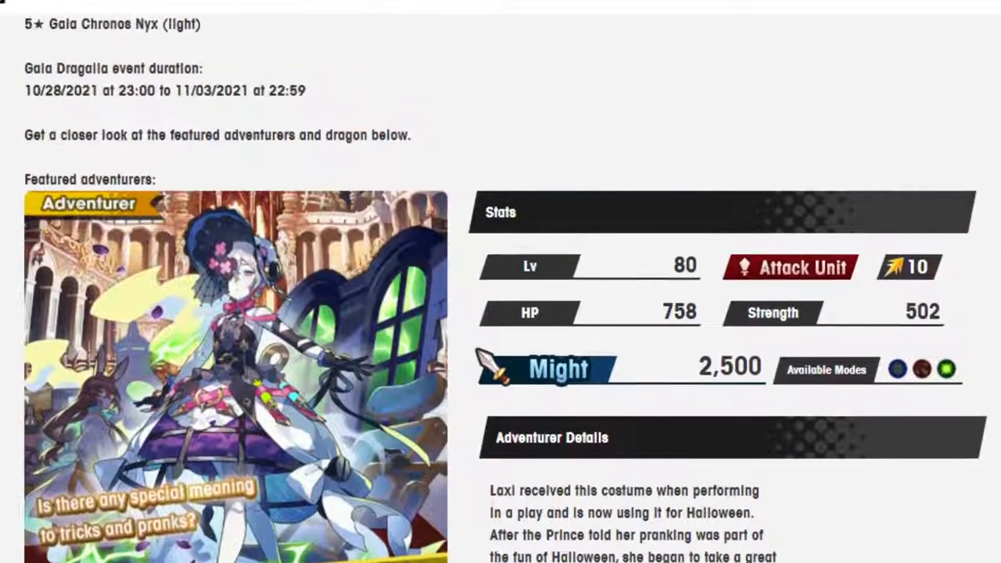
pyautogui.scroll(-3)
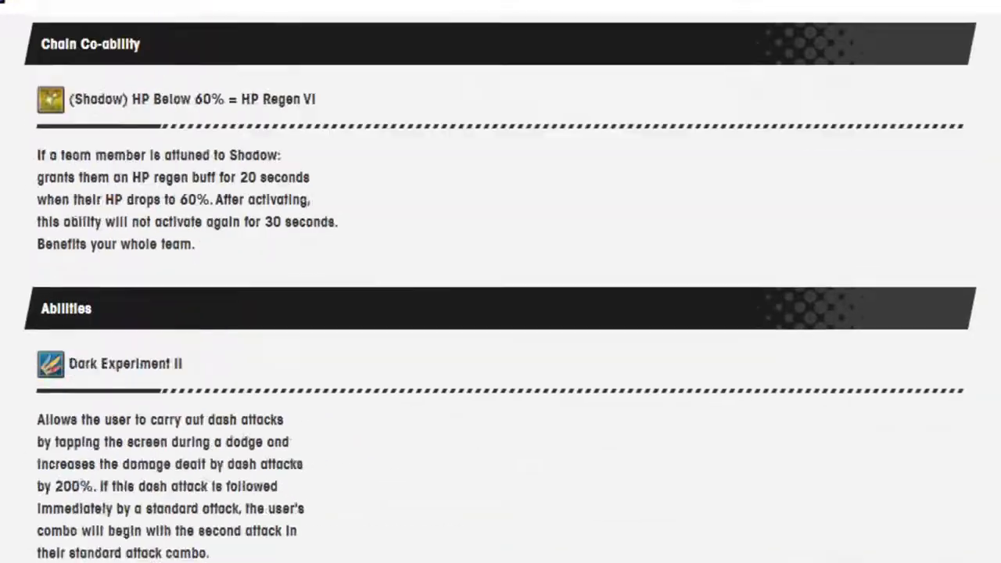
pyautogui.scroll(-3)
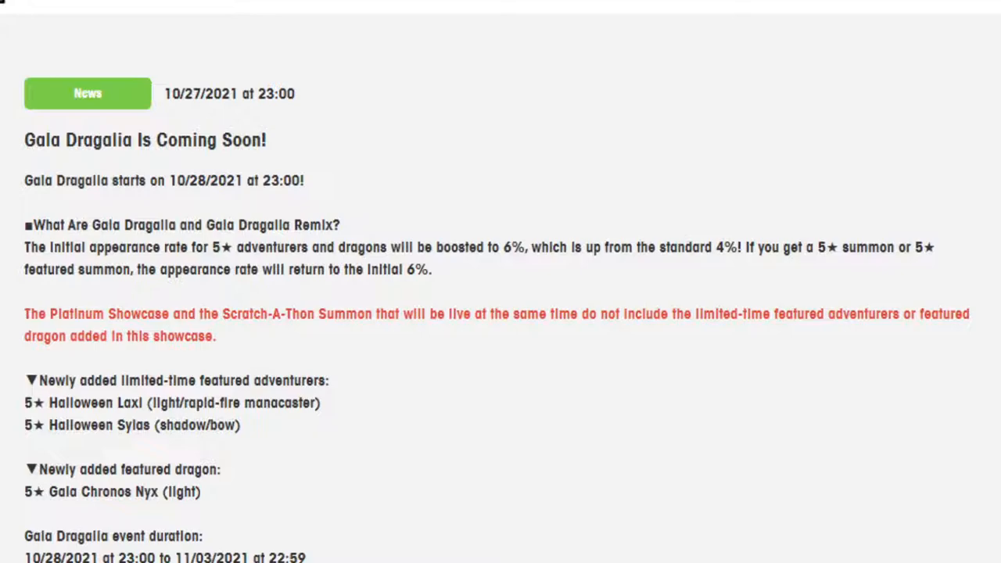
pyautogui.scroll(-3)
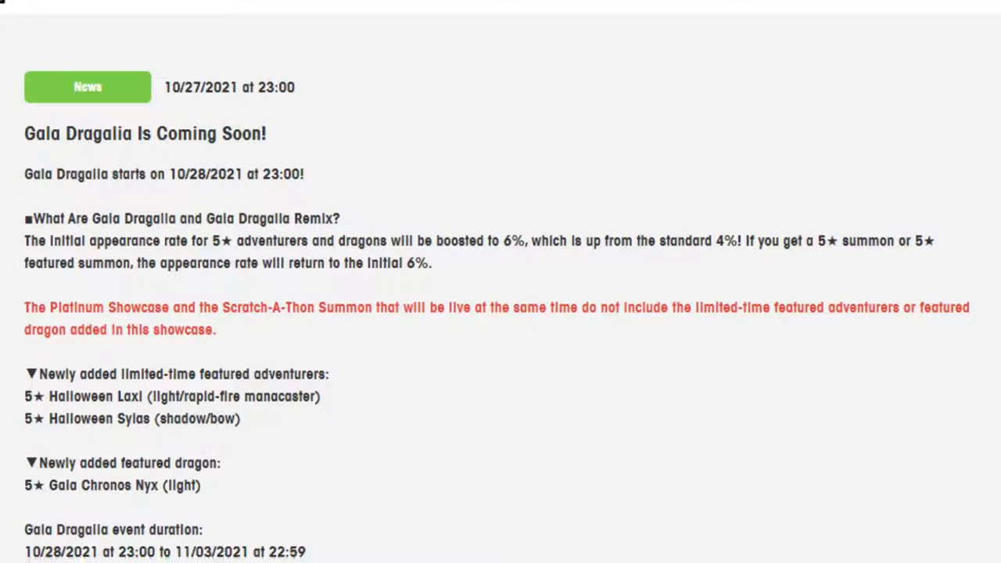
pyautogui.scroll(-3)
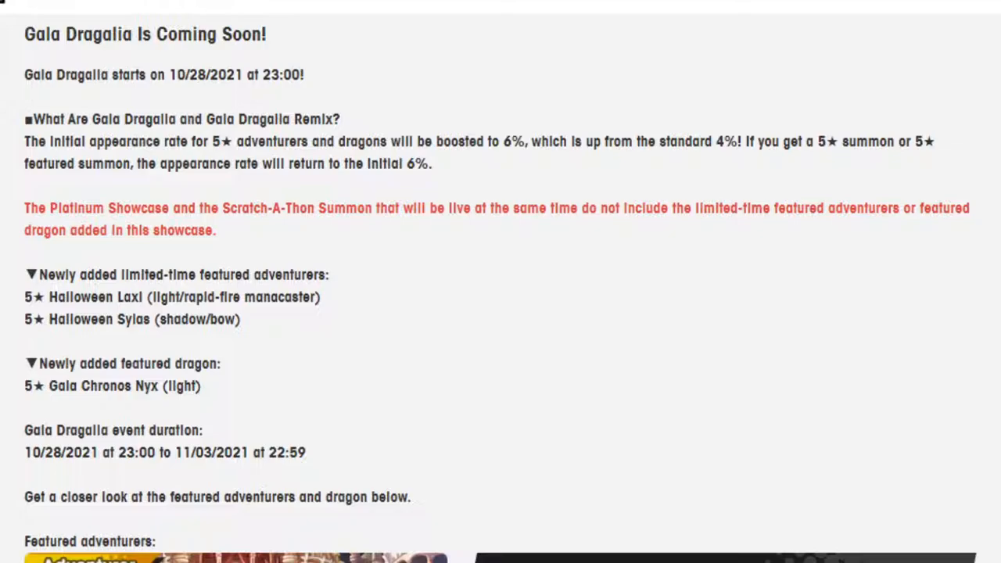
pyautogui.scroll(-3)
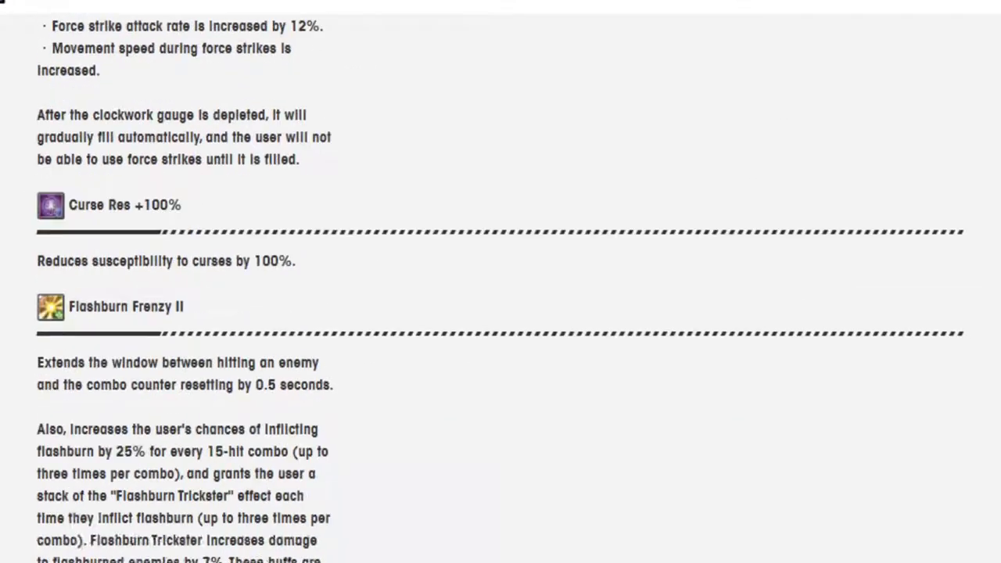
pyautogui.scroll(3)
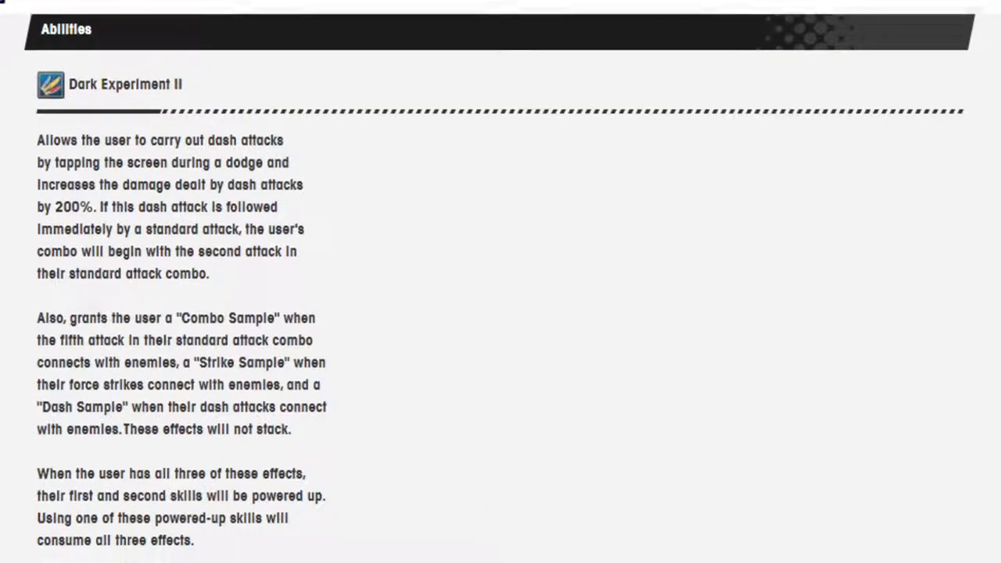
pyautogui.scroll(-3)
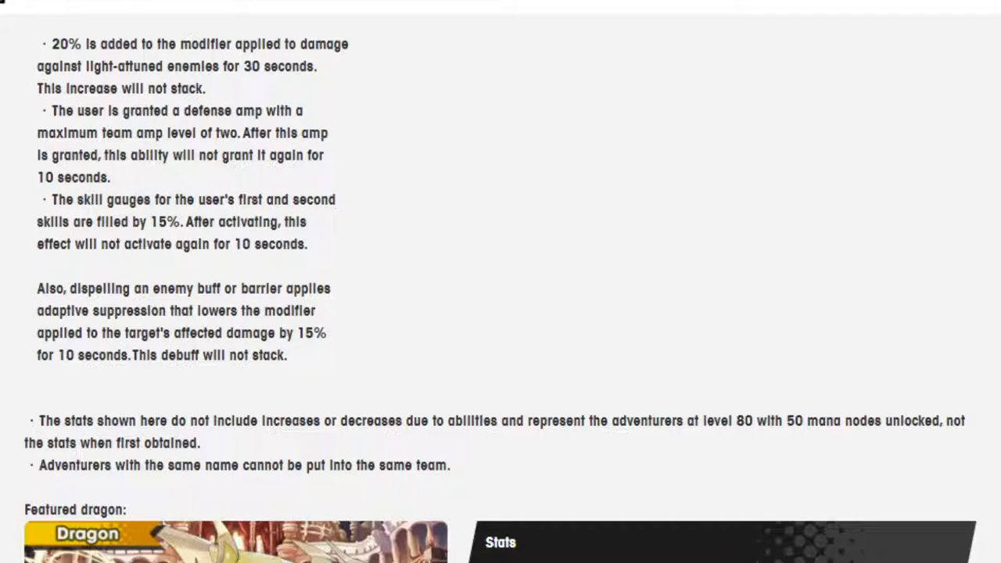
pyautogui.scroll(-3)
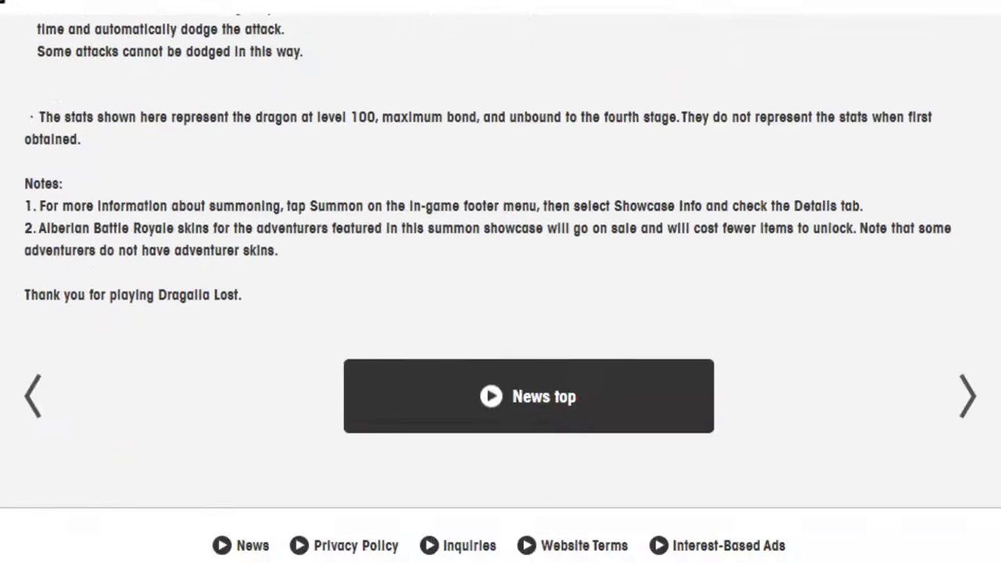
pyautogui.scroll(3)
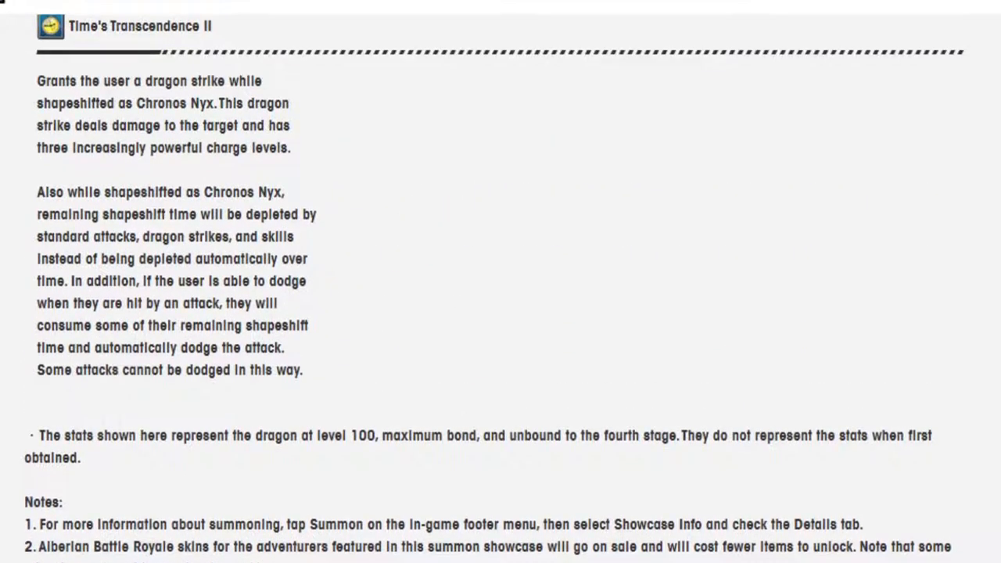
pyautogui.scroll(3)
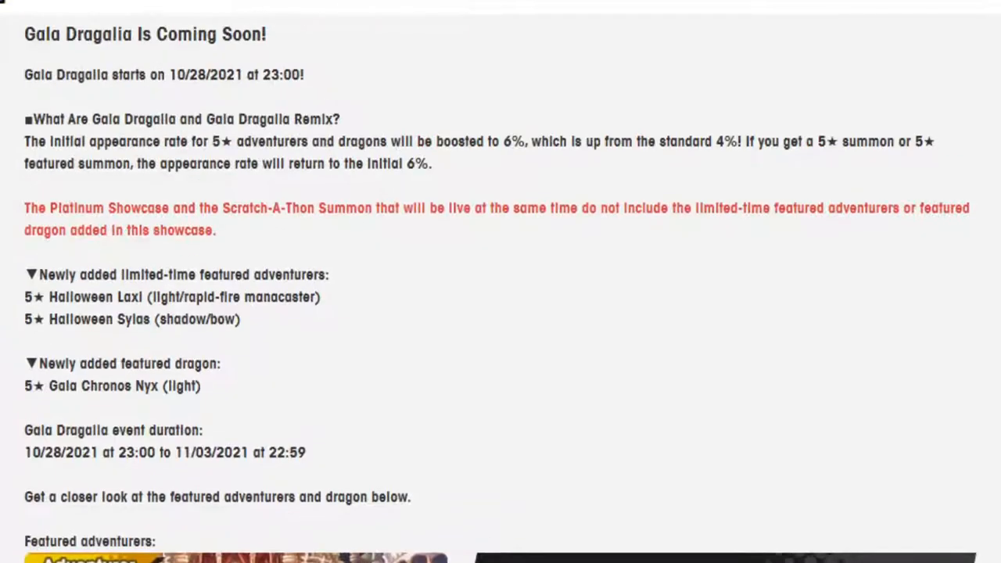
pyautogui.scroll(-3)
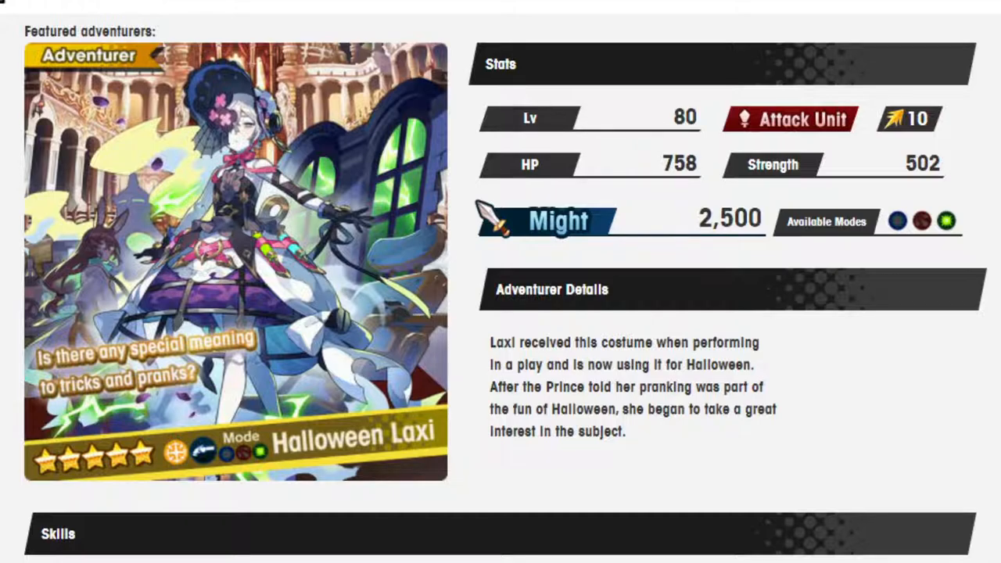
pyautogui.scroll(3)
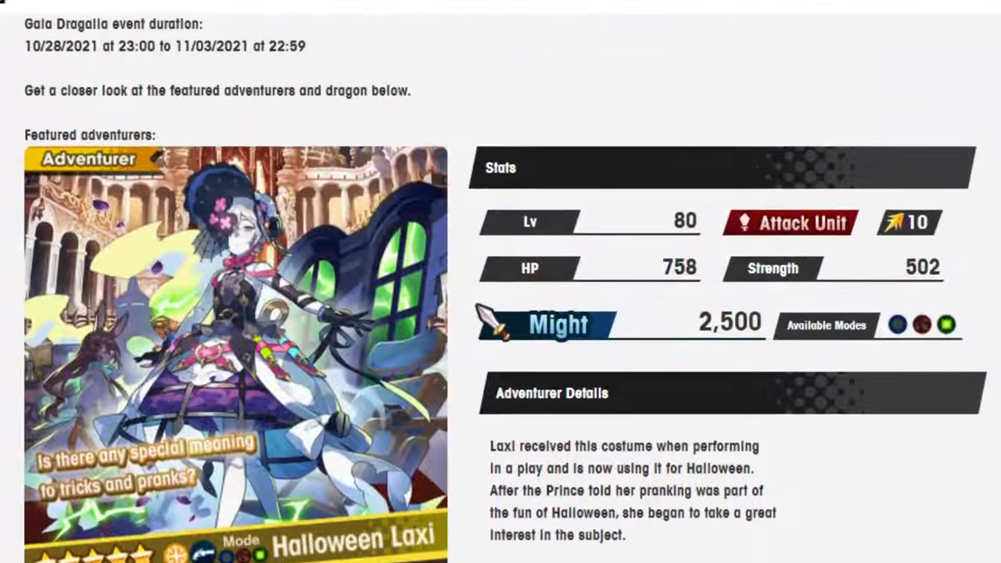